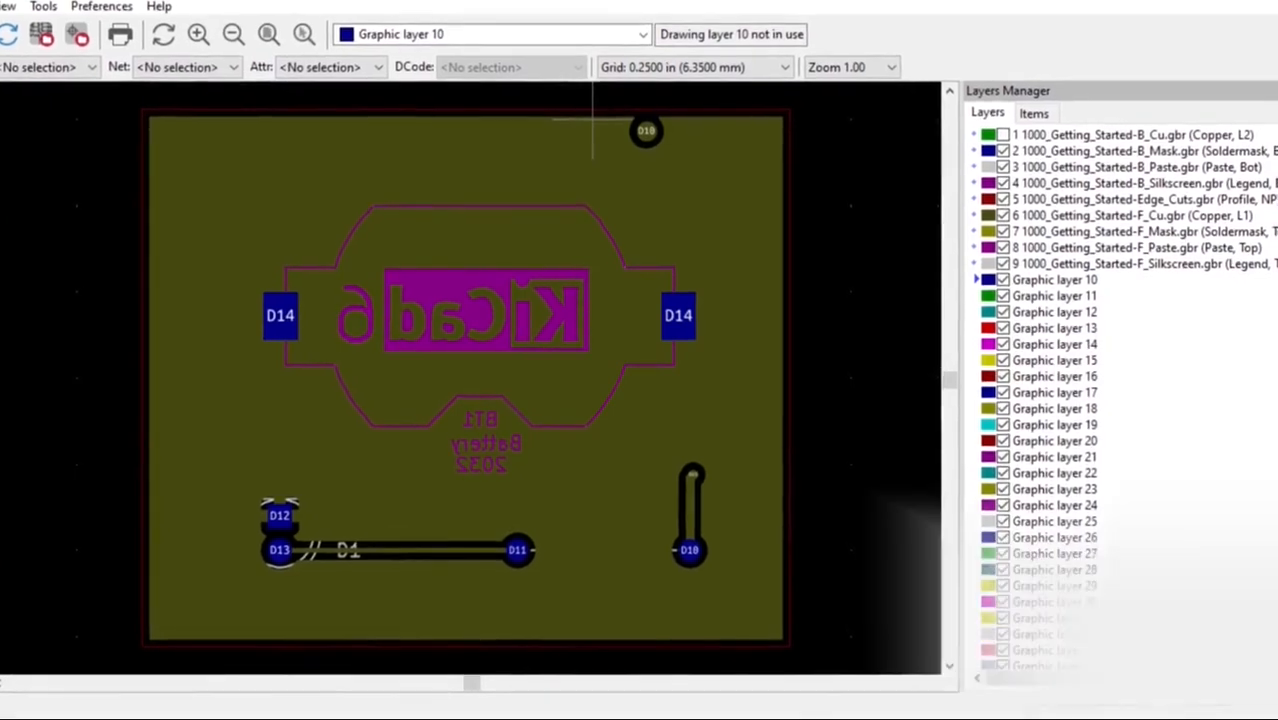
Step: Return to the KiCad project manager and show its Tools menu of editors
left_click(52, 10)
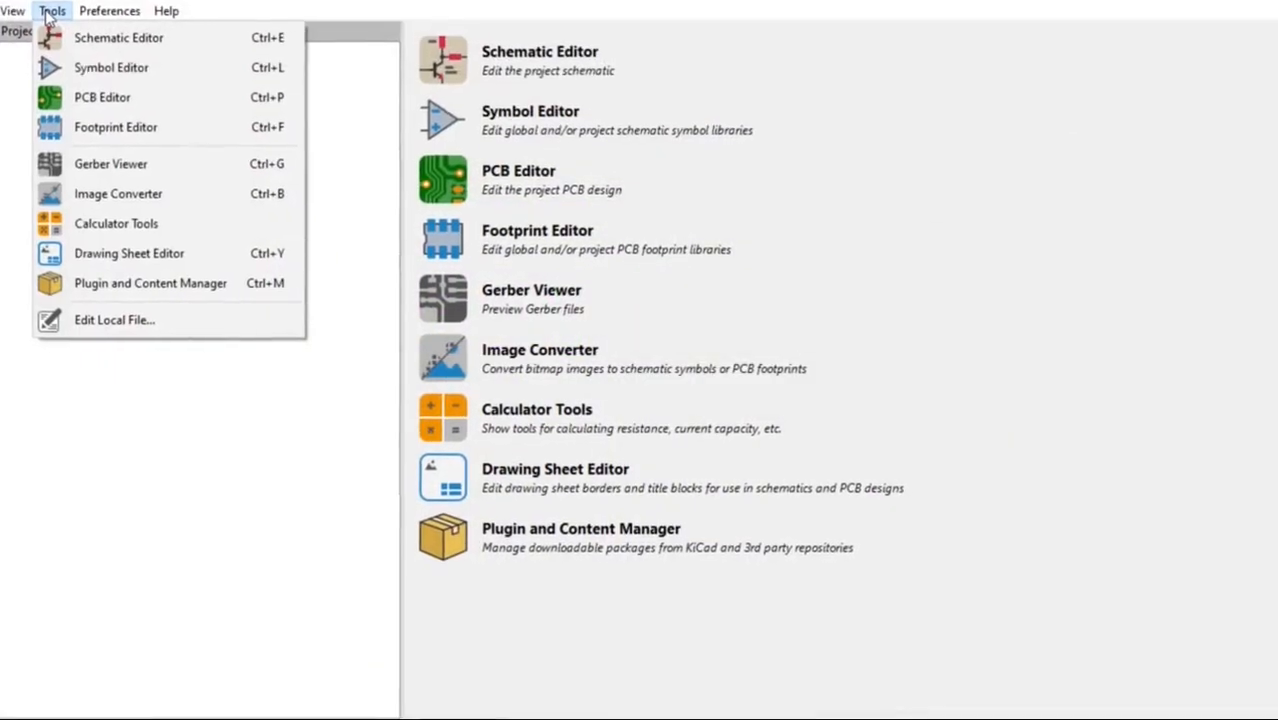
left_click(118, 36)
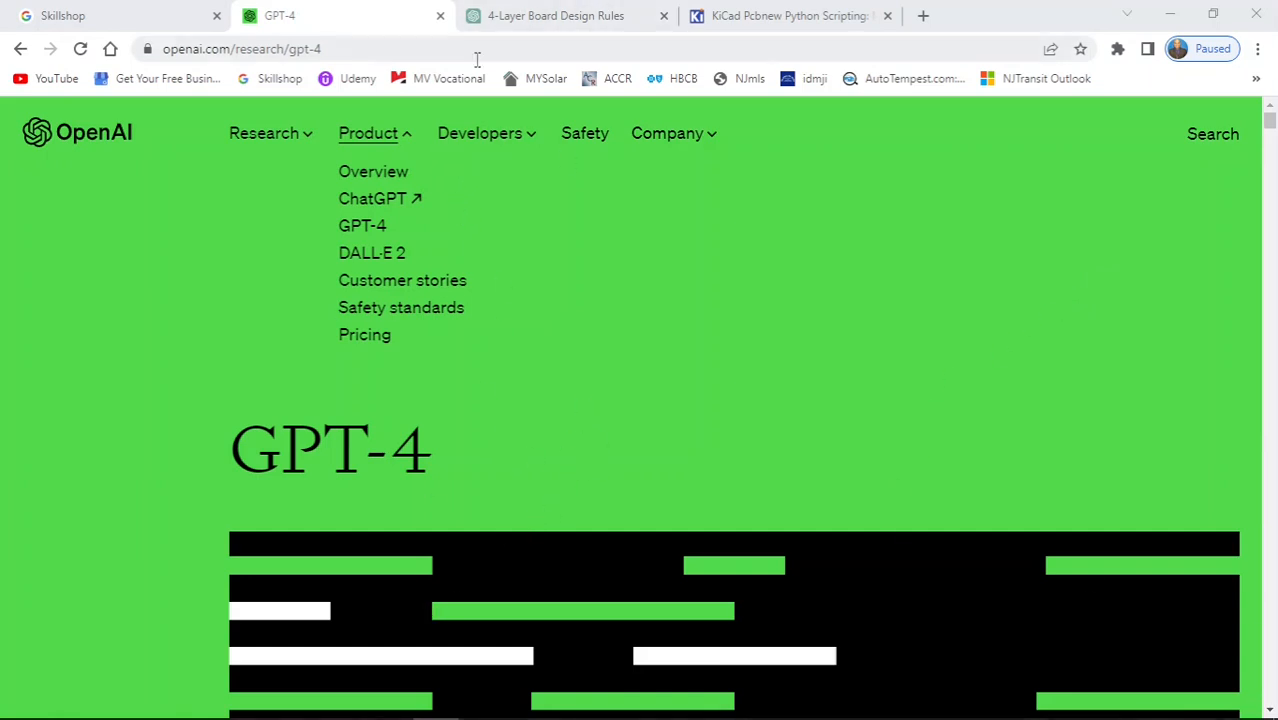
mouse_move(564, 328)
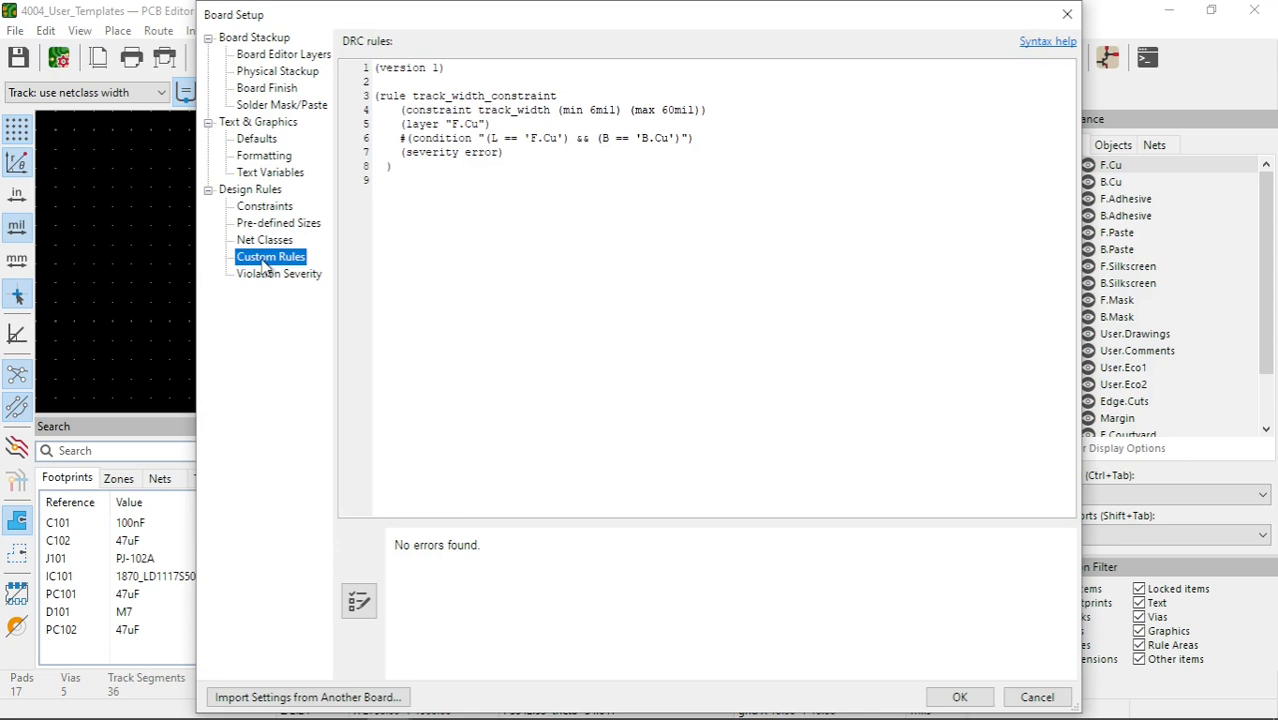
Step: Review the custom-rule Syntax Help reference sections, then close it back to the DRC rules
left_click(1048, 40)
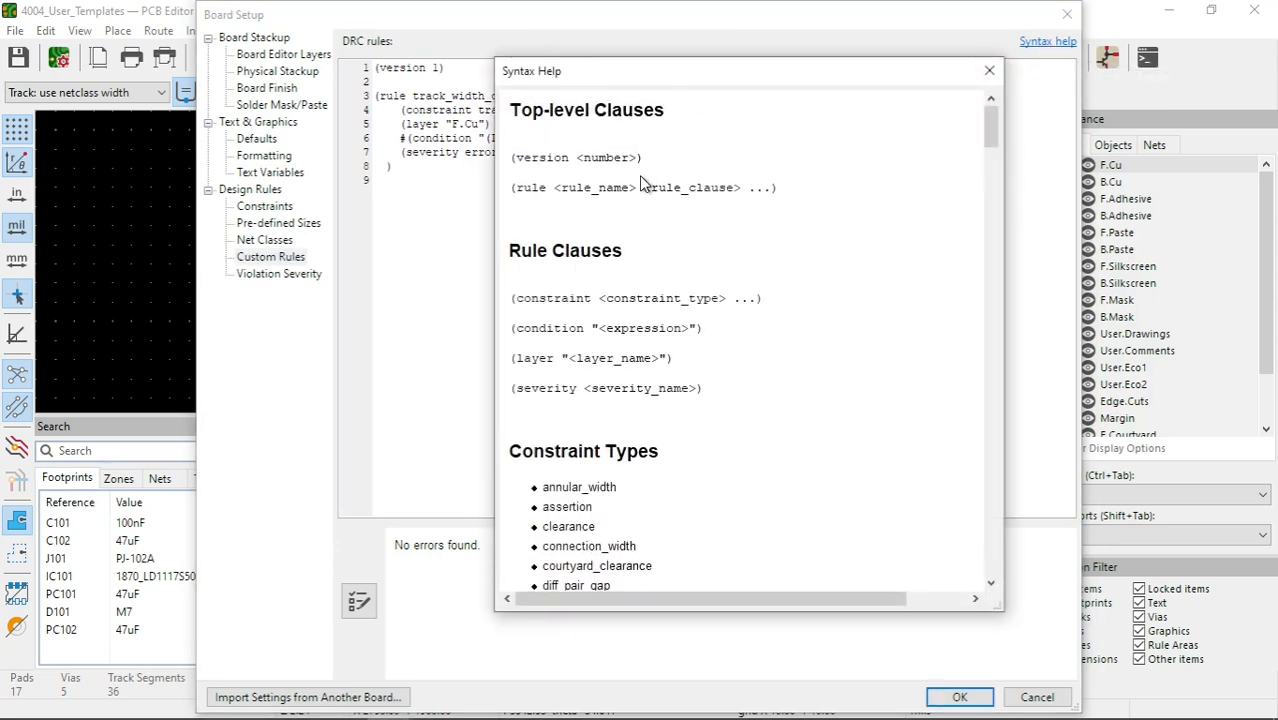
mouse_move(512, 108)
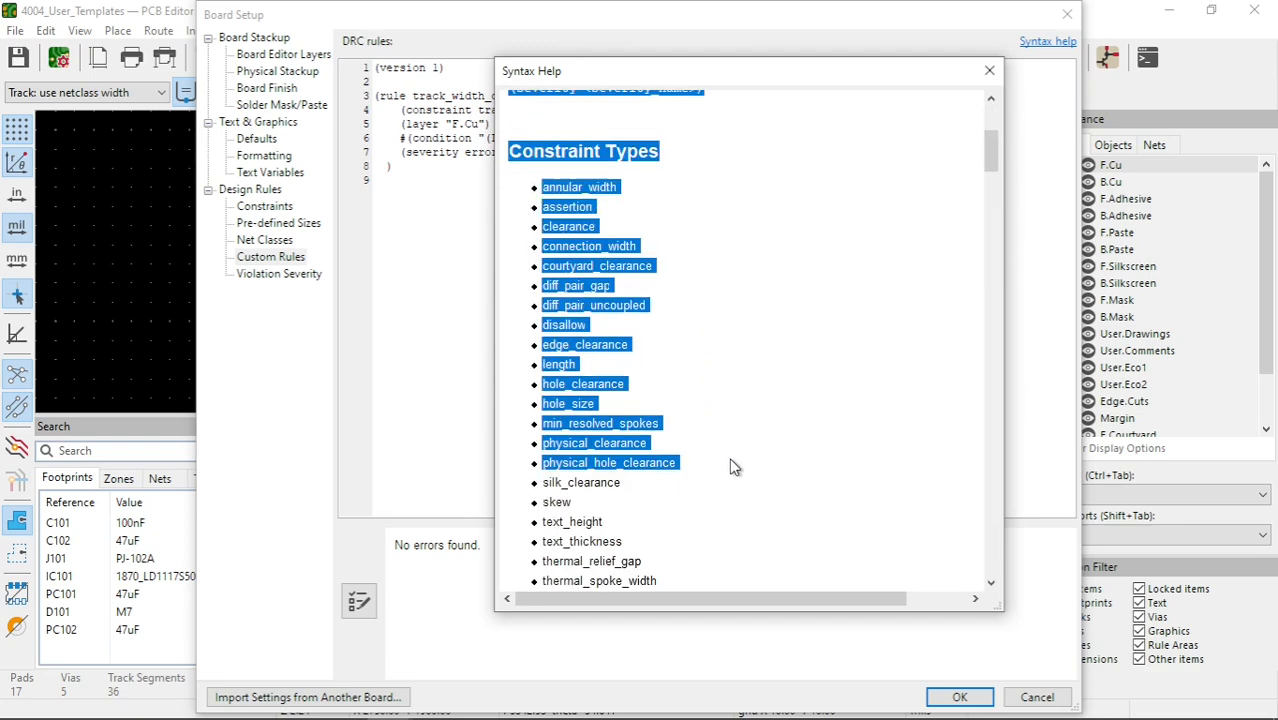
scroll("down", 3)
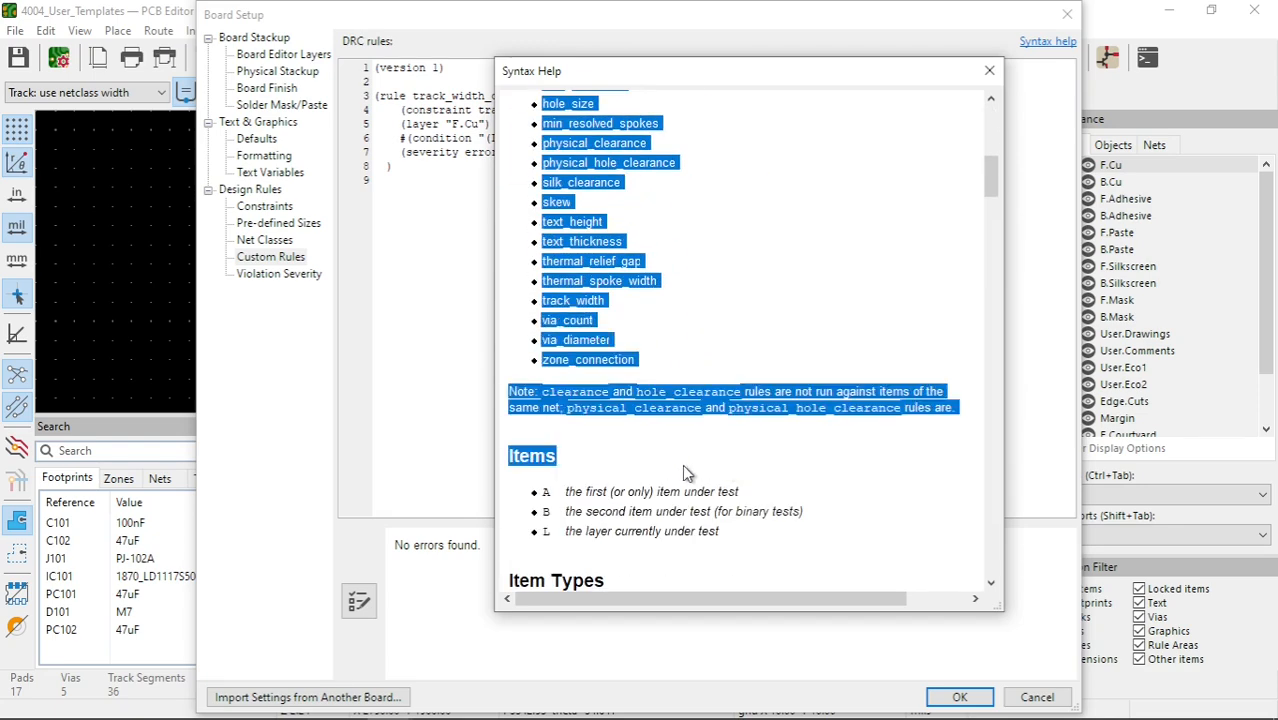
scroll("down", 3)
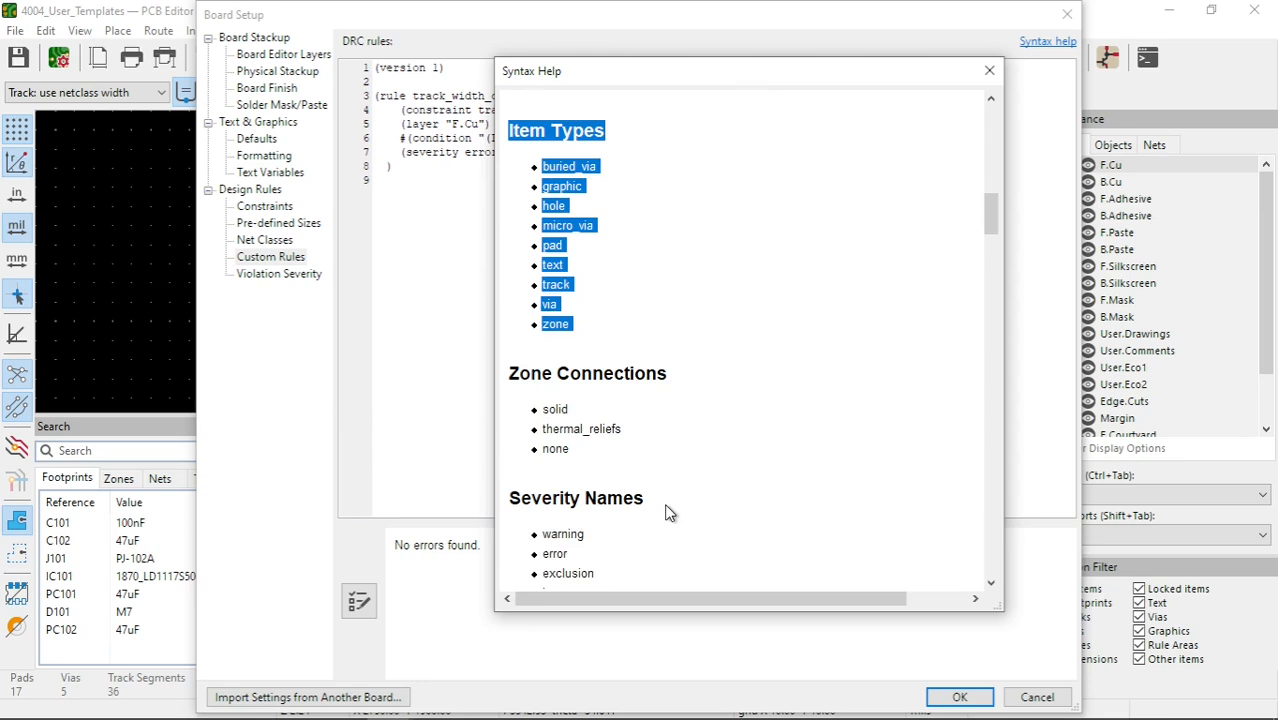
scroll("down", 3)
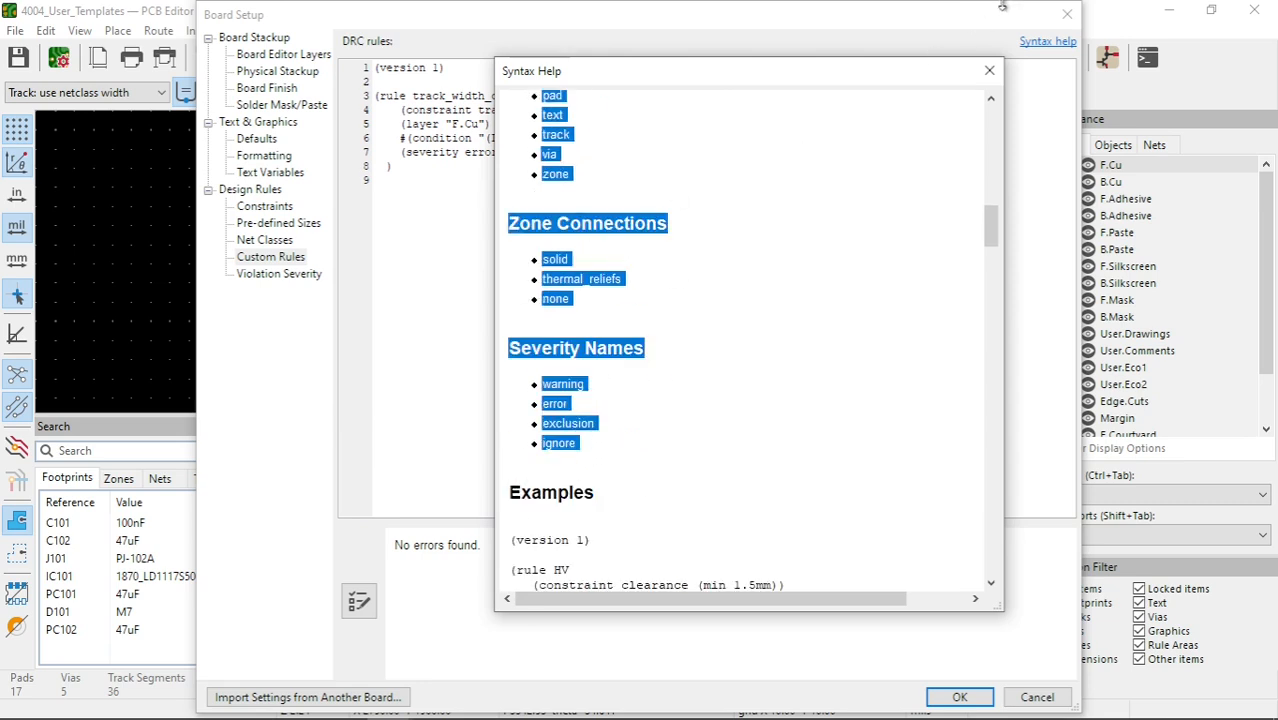
left_click(988, 70)
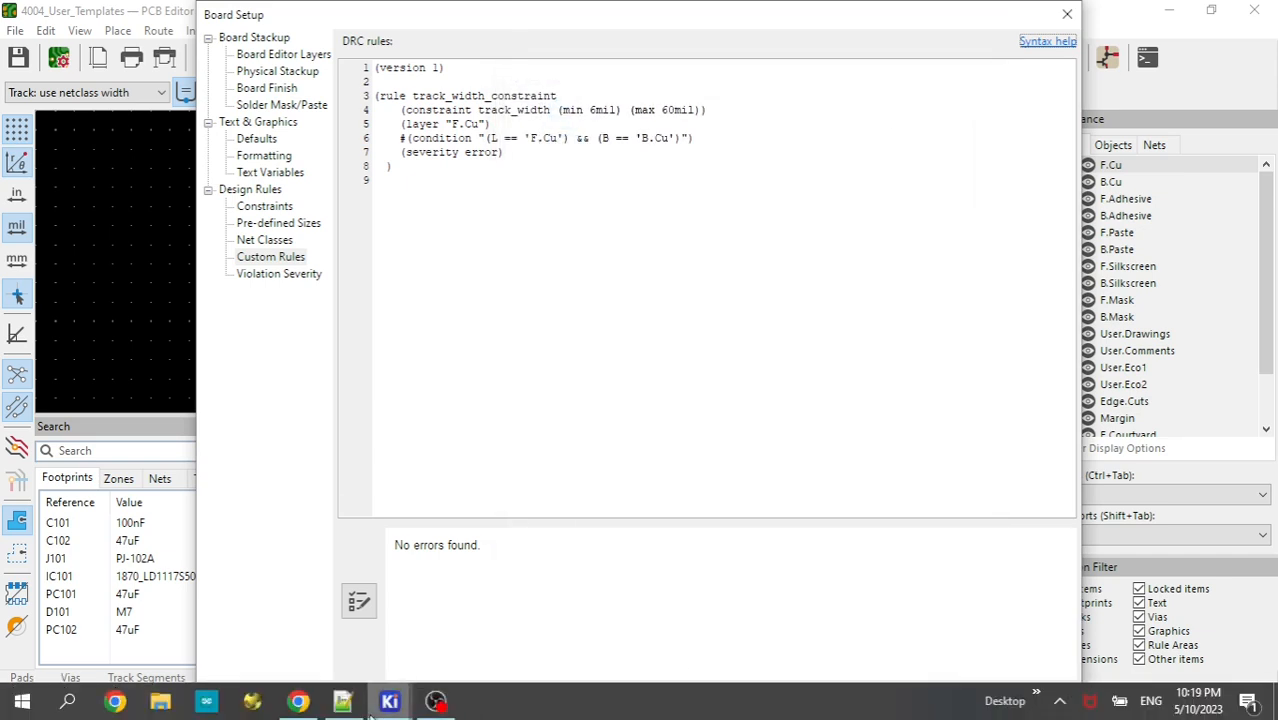
mouse_move(388, 700)
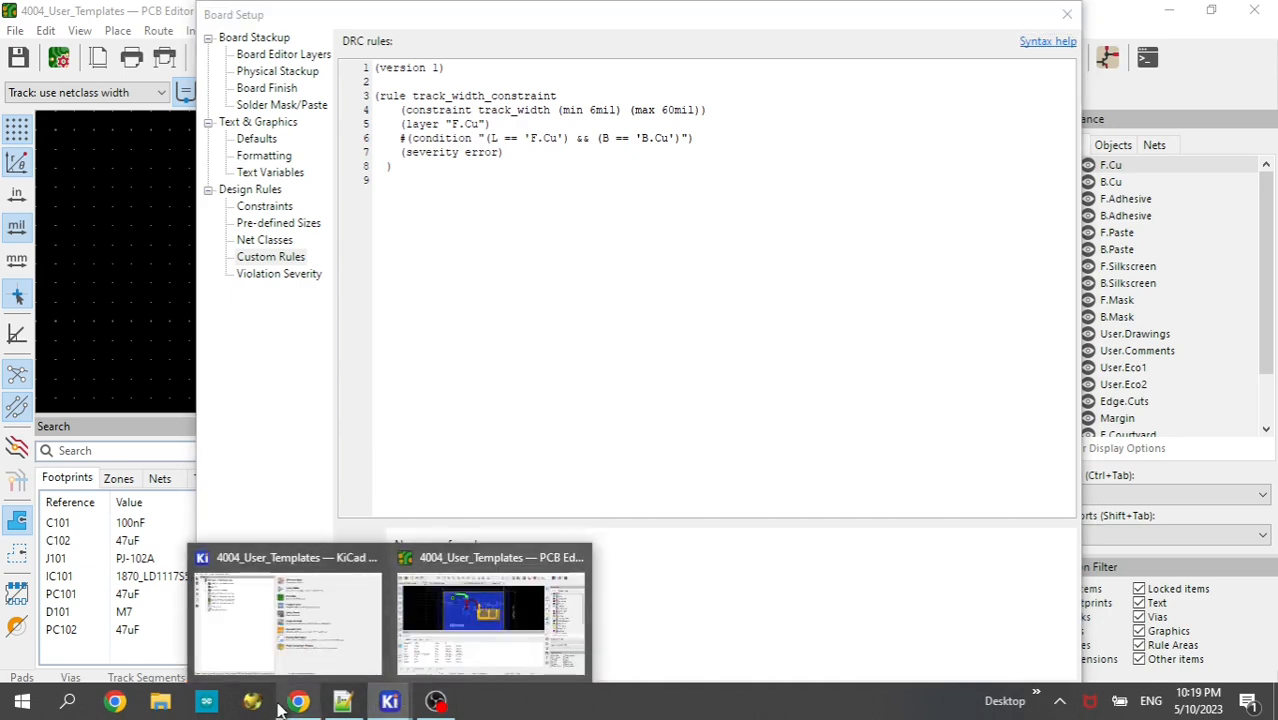
Step: Ask ChatGPT to 'make an example' and copy its F.Cu track-width rule code
left_click(300, 700)
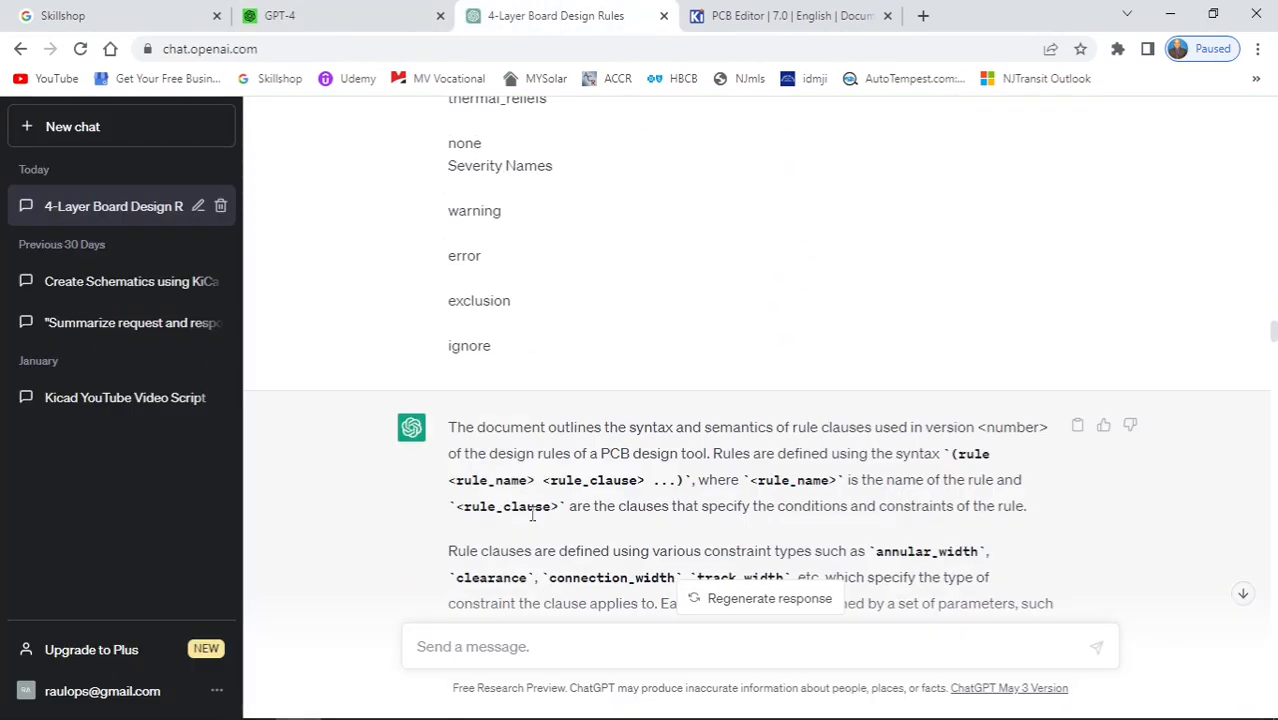
type("make an example")
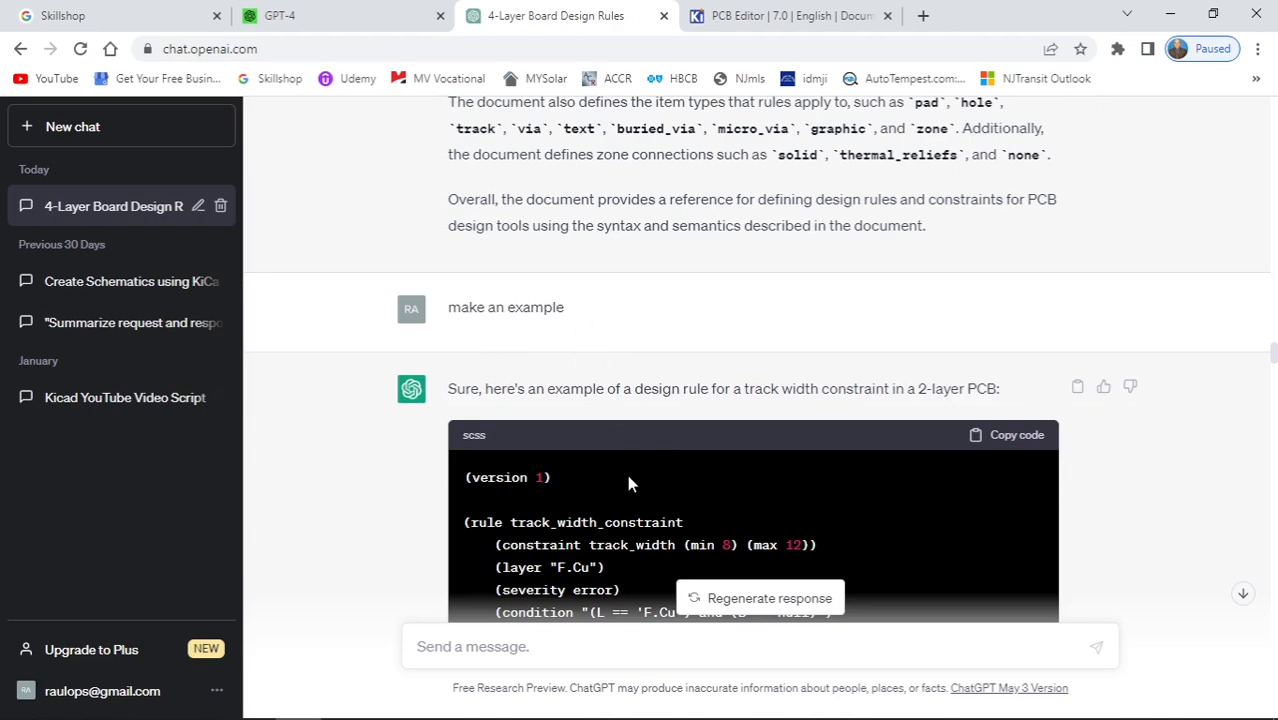
scroll("down", 3)
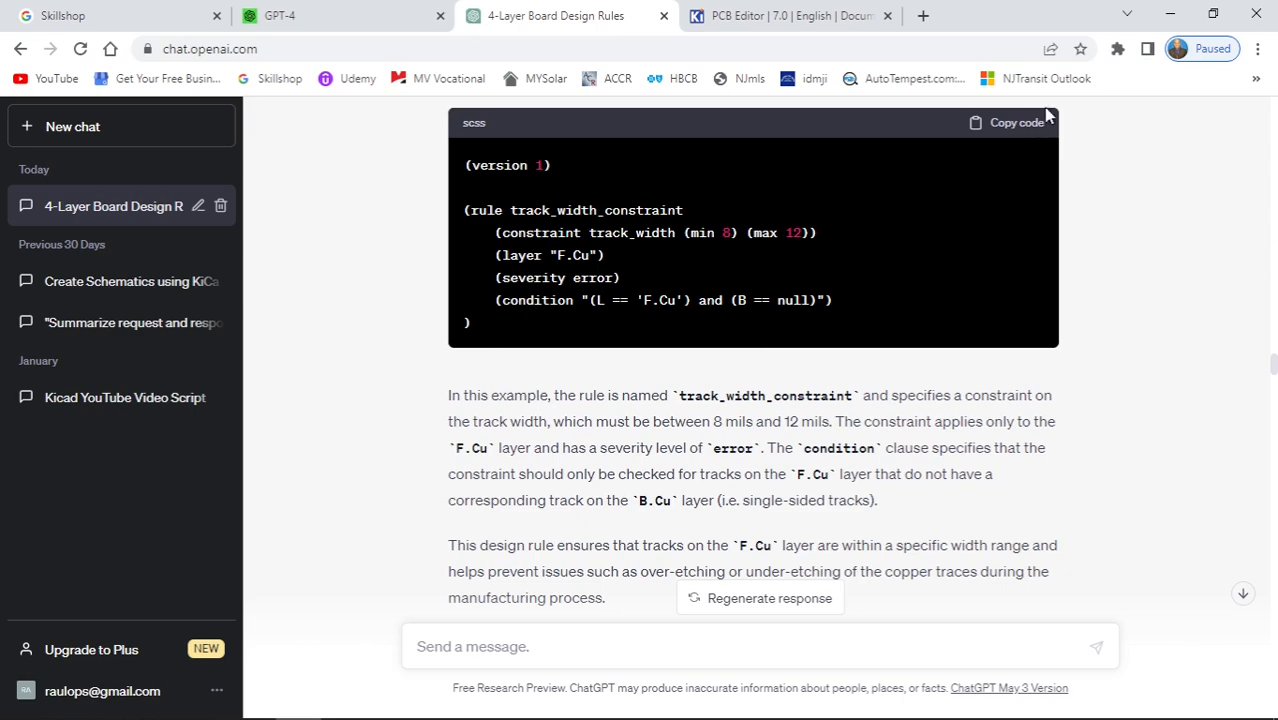
left_click(1016, 122)
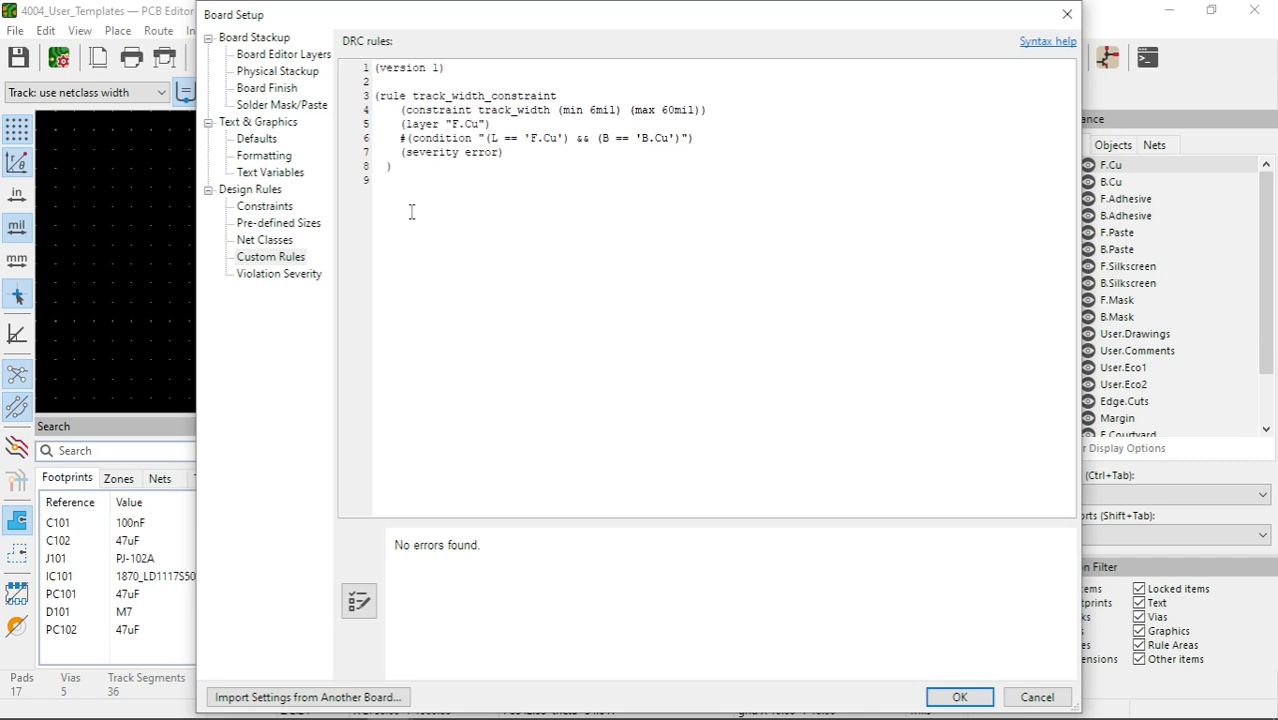
mouse_move(400, 236)
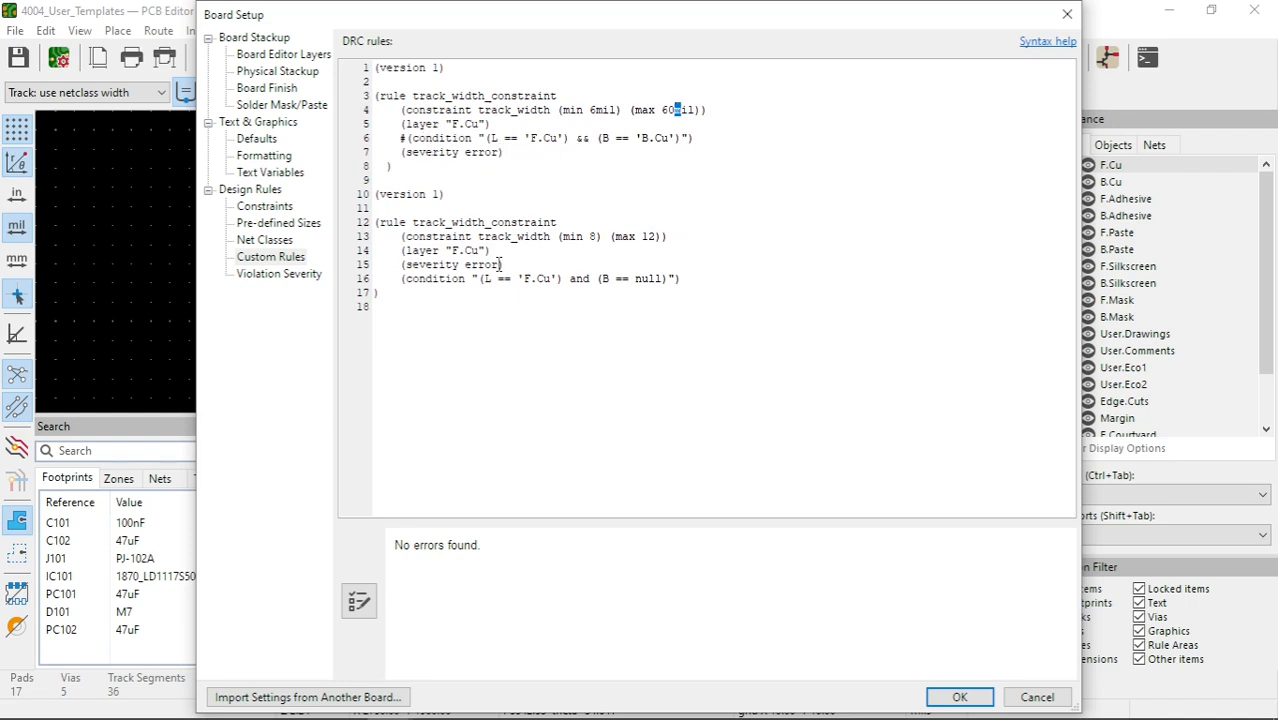
mouse_move(454, 540)
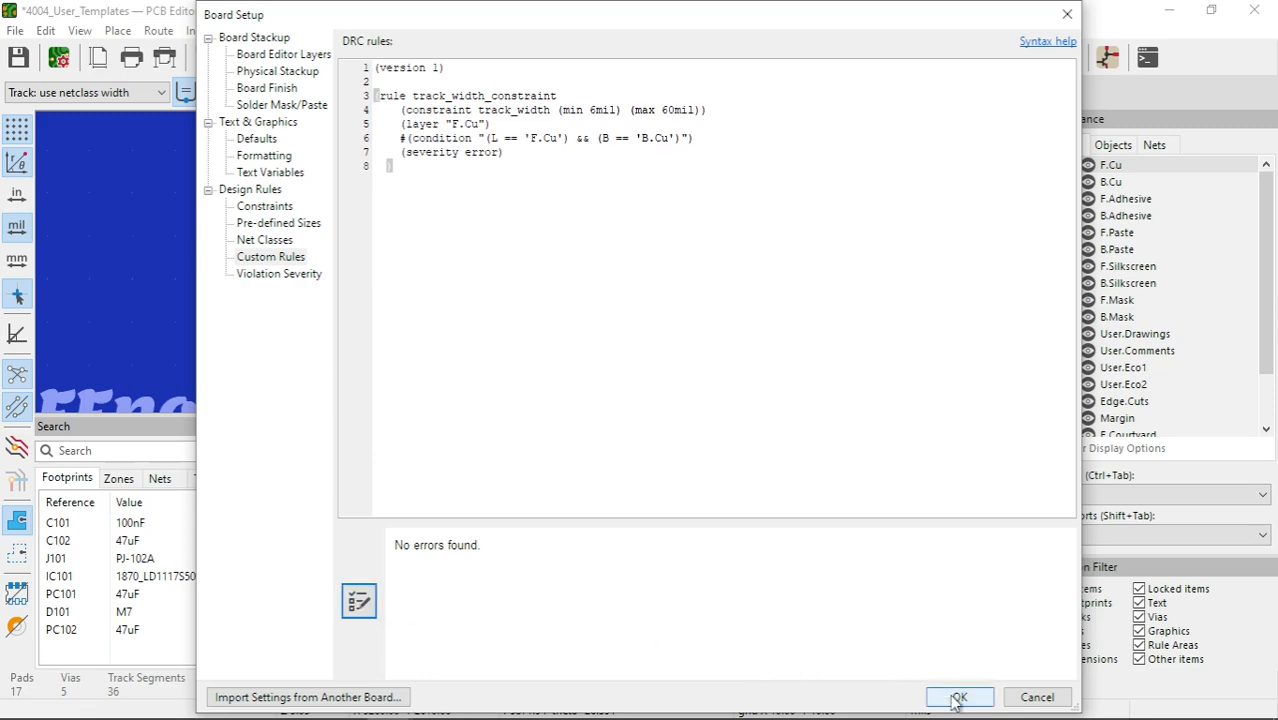
Step: Apply the Board Setup custom rules and bring up the Design Rules Checker from Inspect
left_click(956, 696)
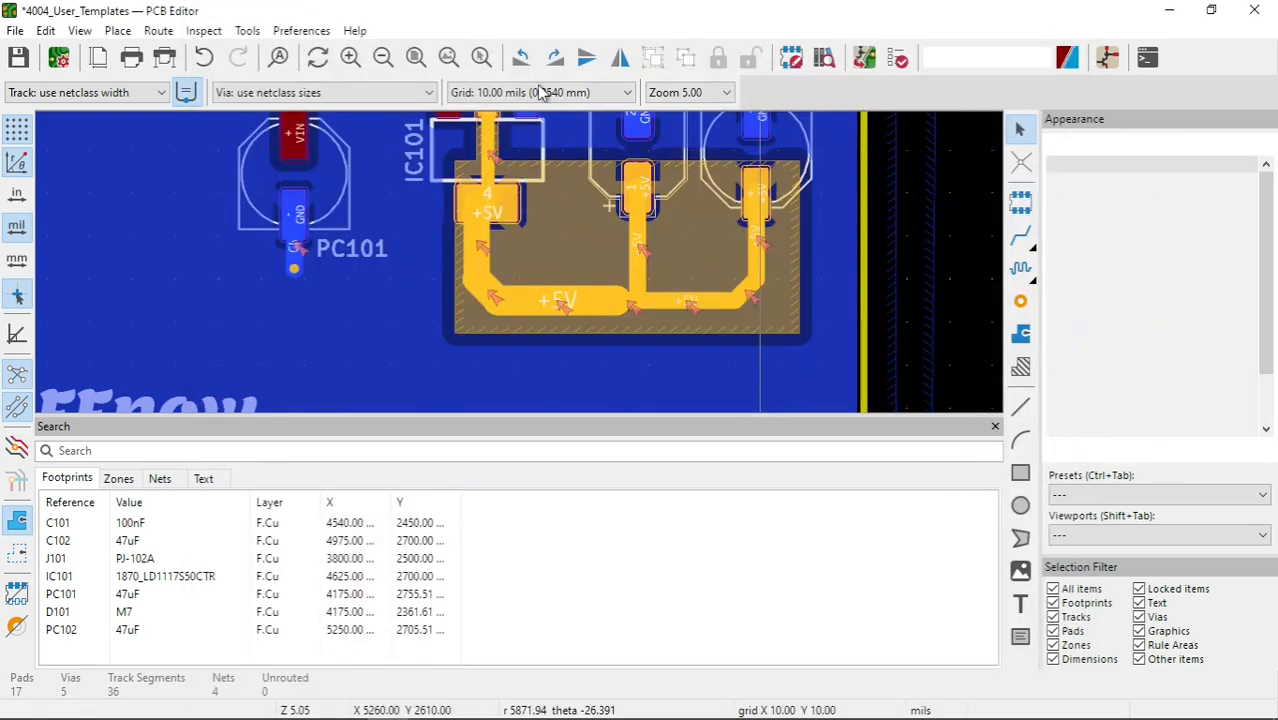
left_click(896, 56)
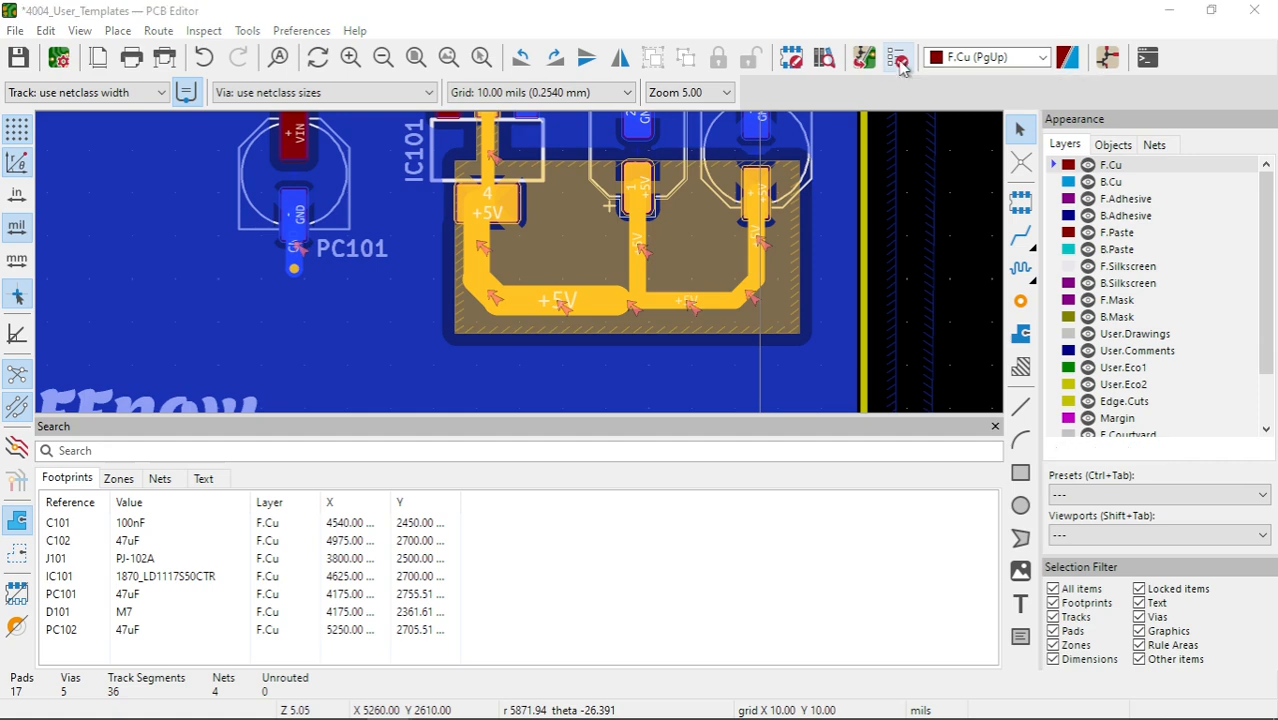
left_click(898, 56)
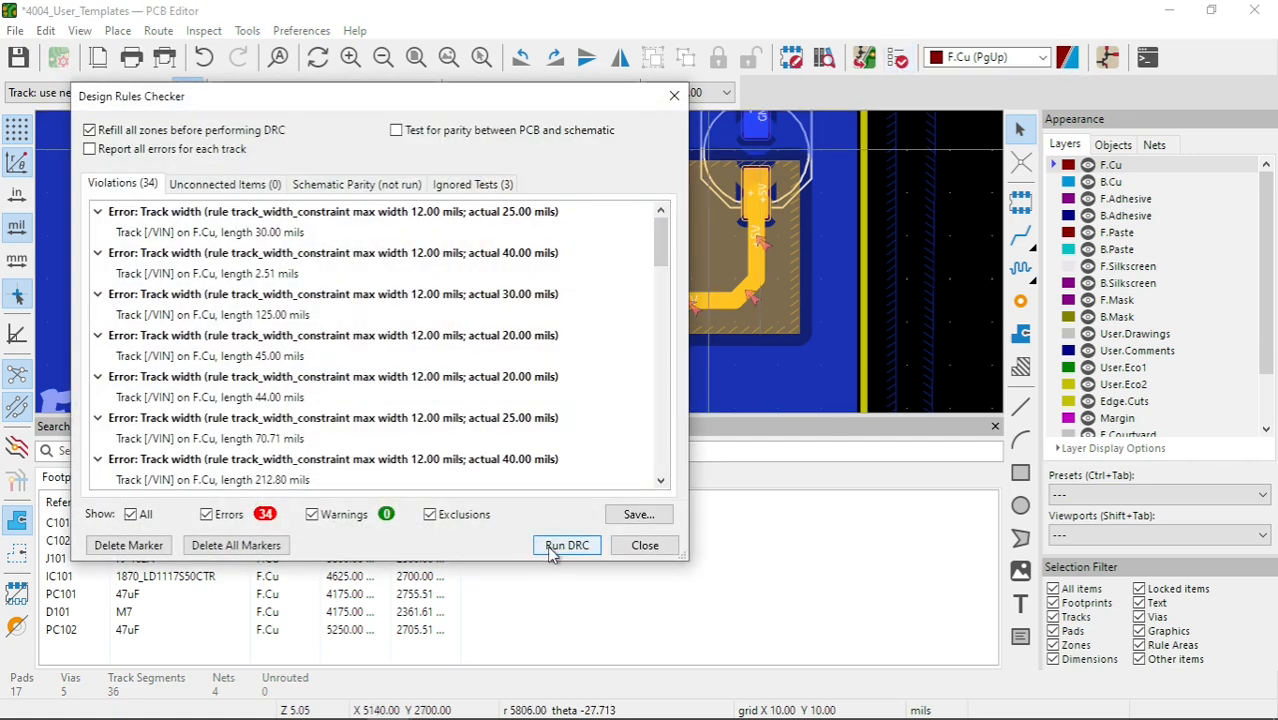
Step: Run DRC so the board reports 2 +5V track-width errors instead of 34
left_click(566, 544)
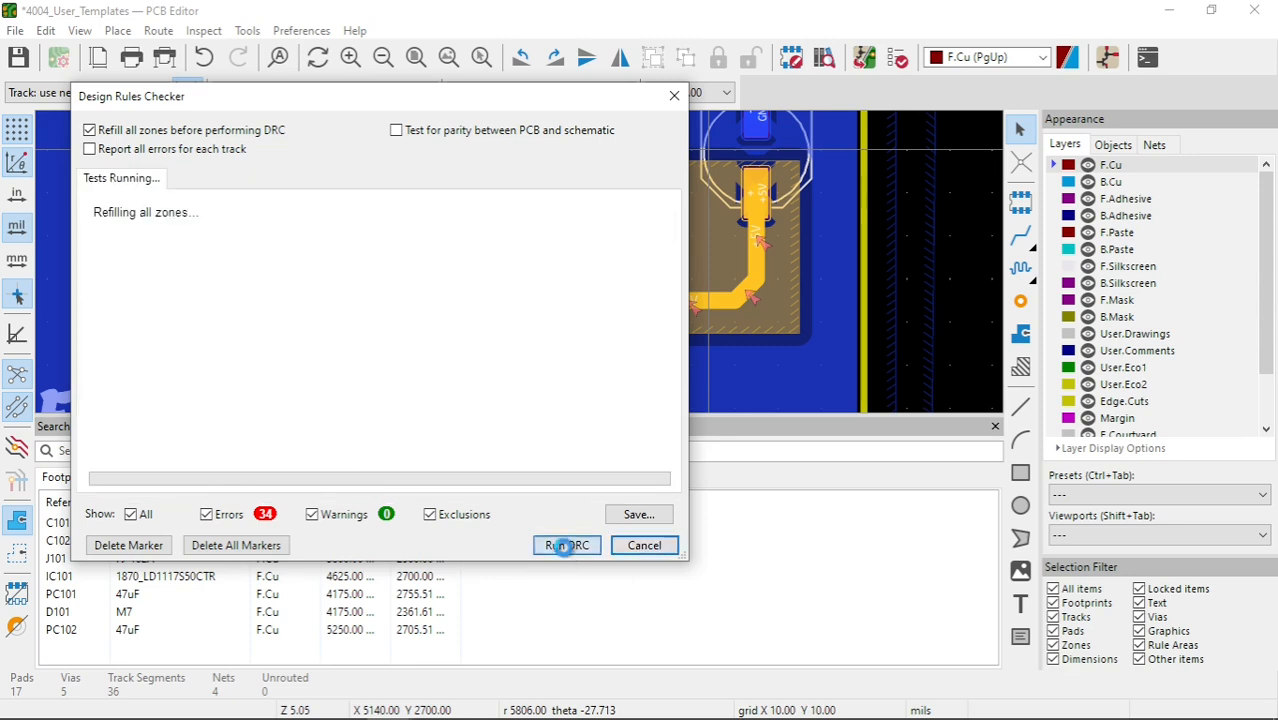
left_click(568, 544)
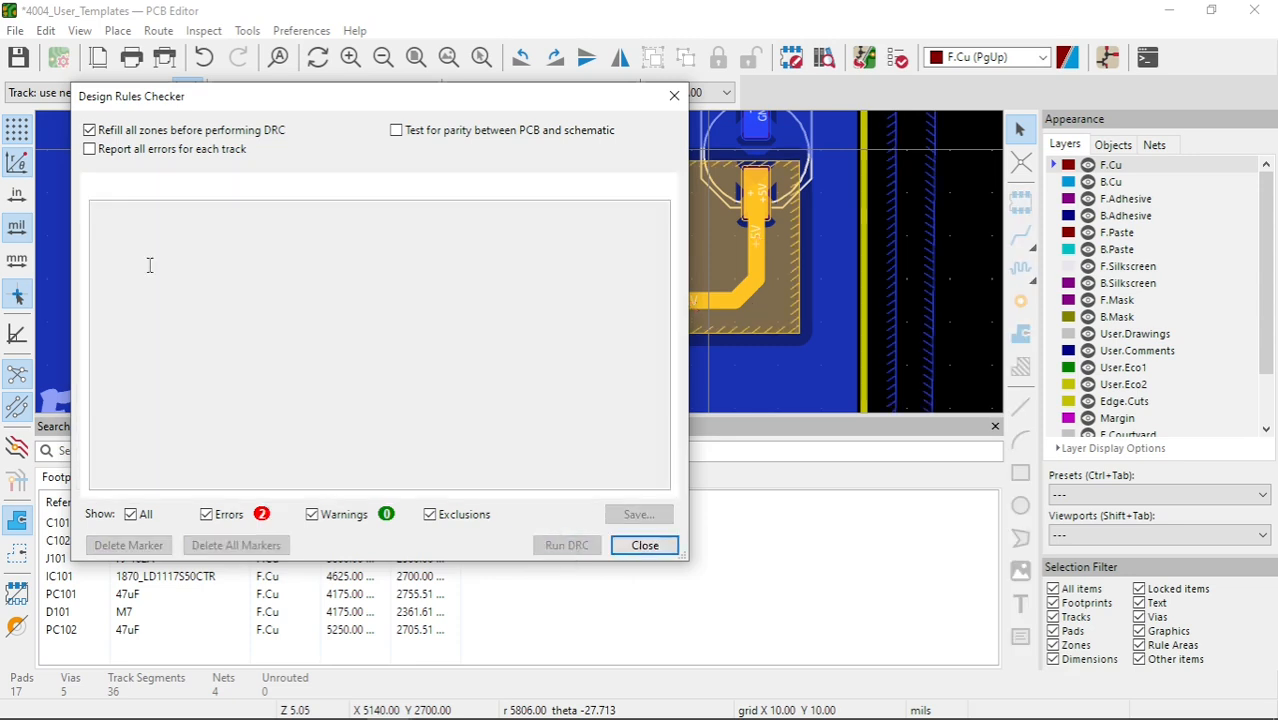
left_click(566, 544)
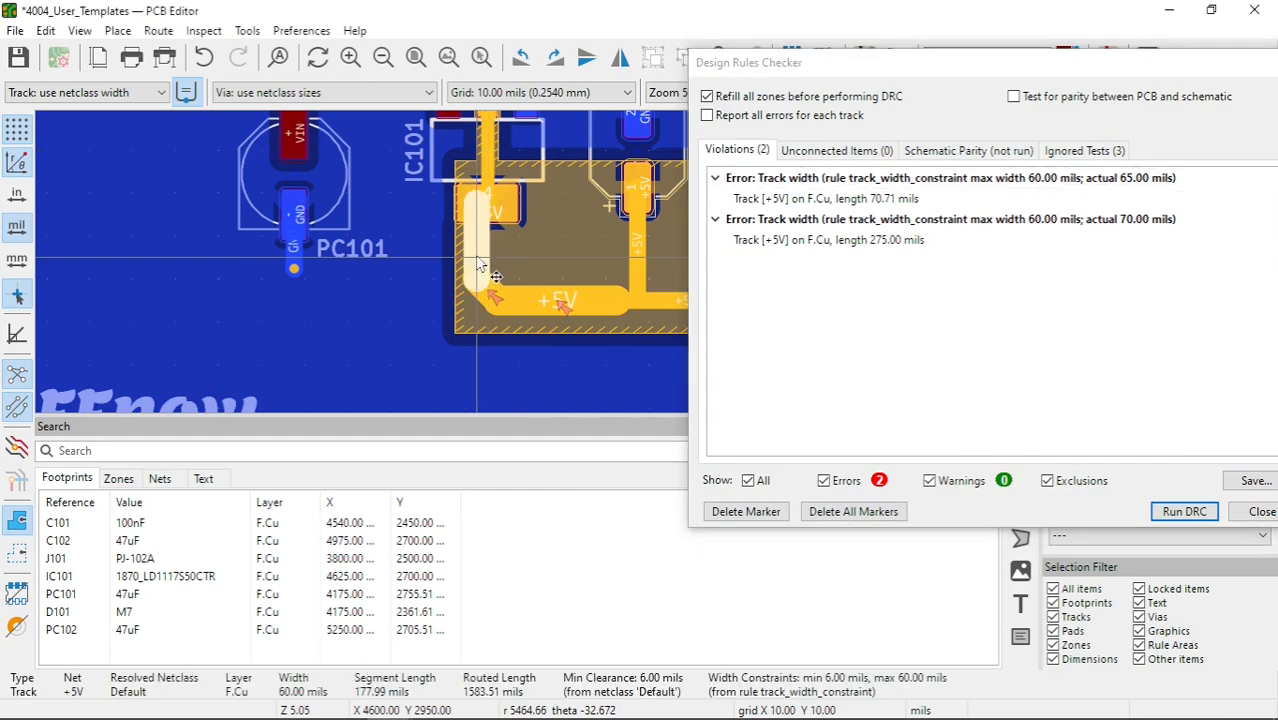
mouse_move(492, 280)
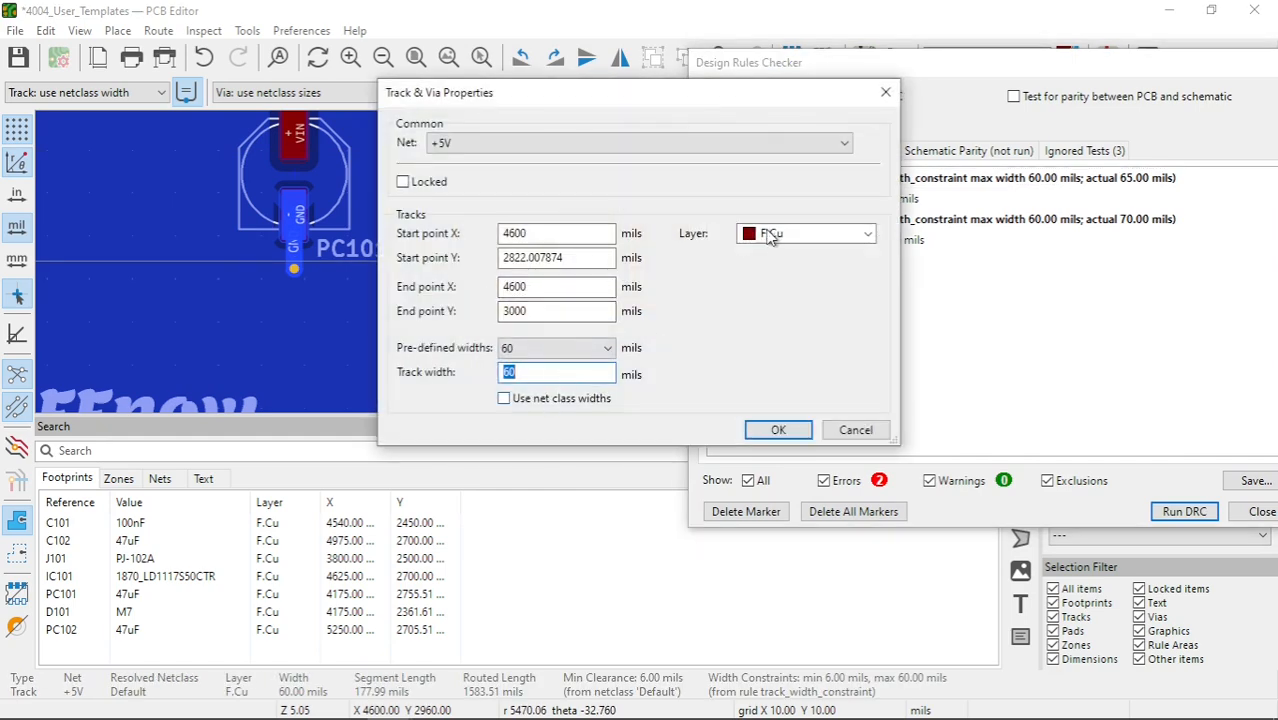
Step: Inspect the flagged 275-mil +5V track and copper zone, cancel Track & Via Properties, close DRC
left_click(778, 428)
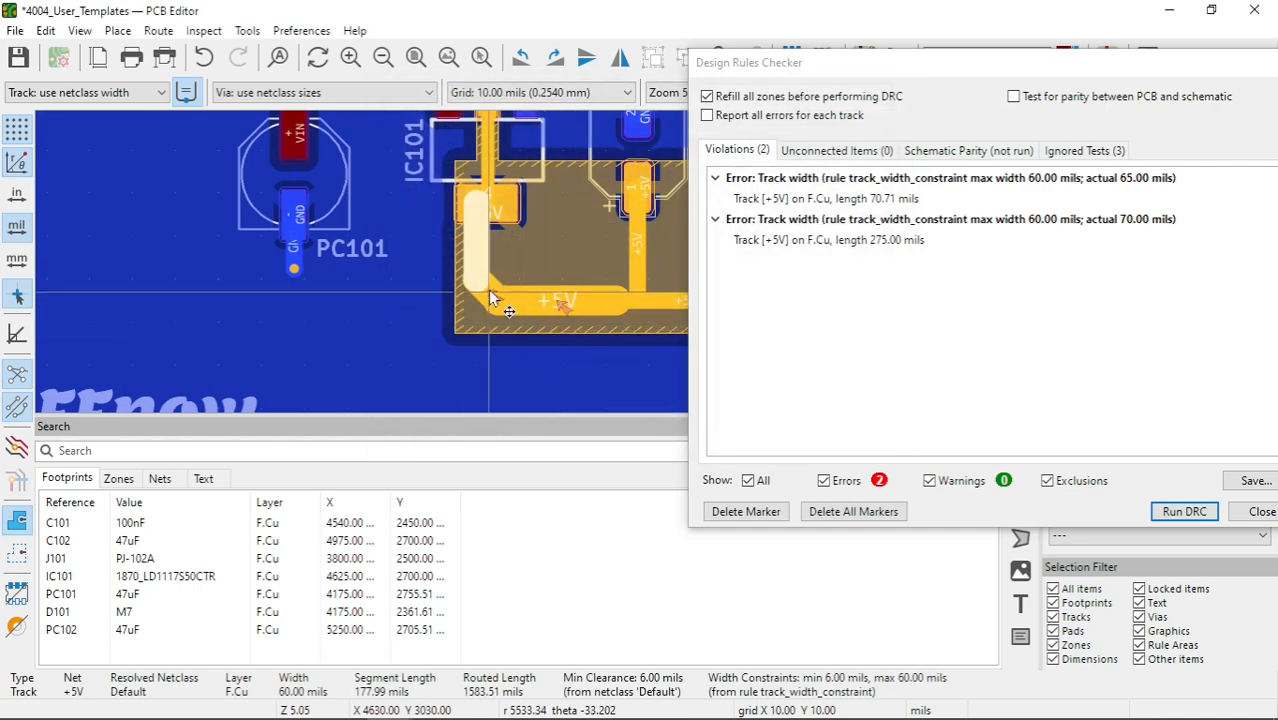
right_click(490, 304)
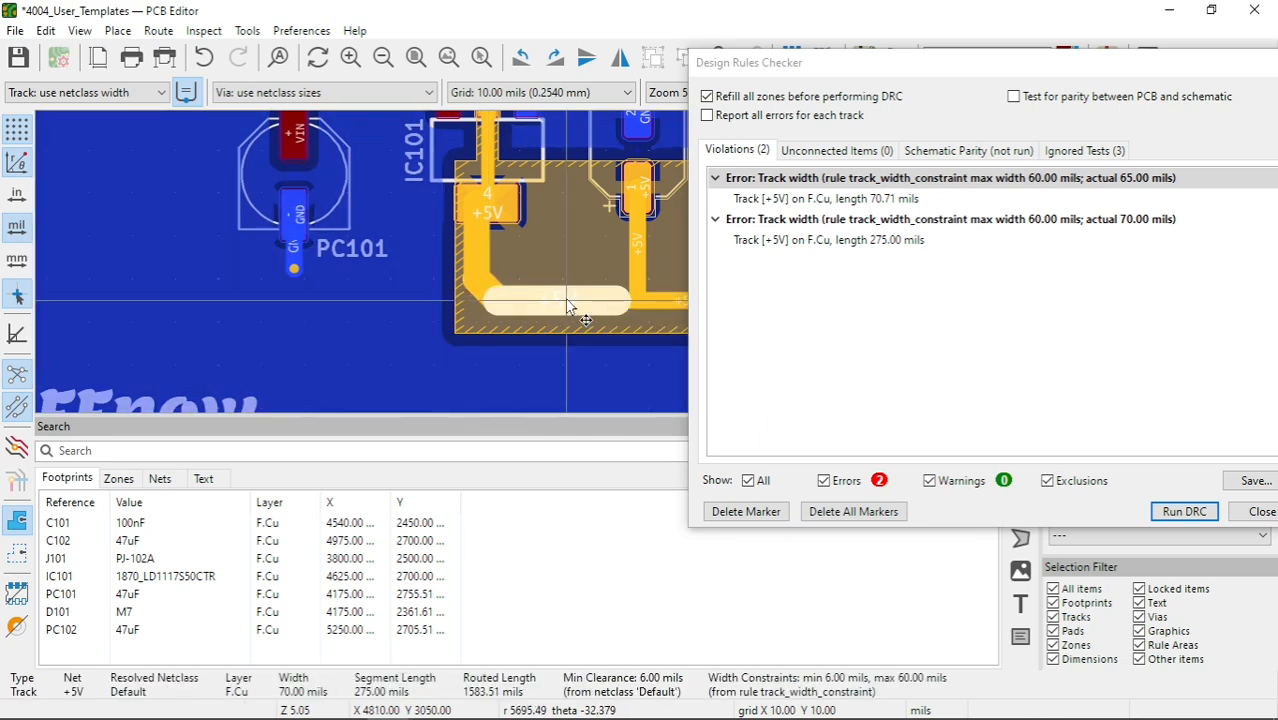
double_click(570, 304)
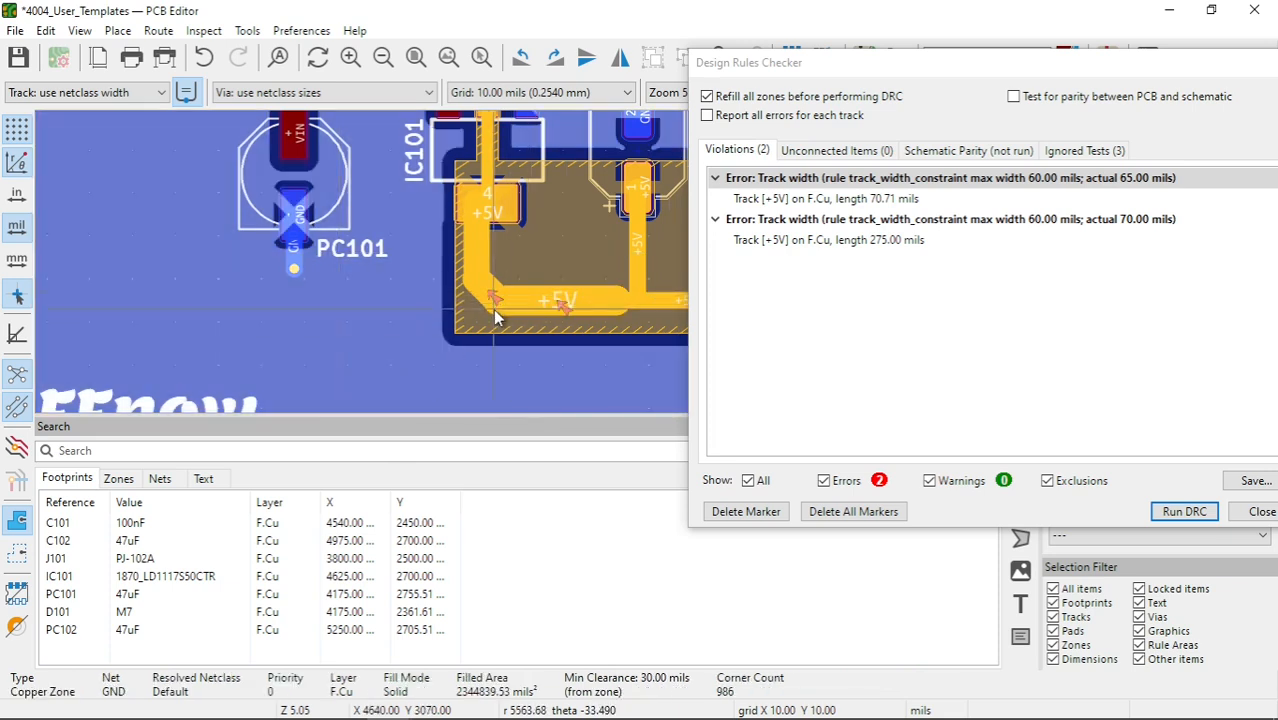
right_click(496, 300)
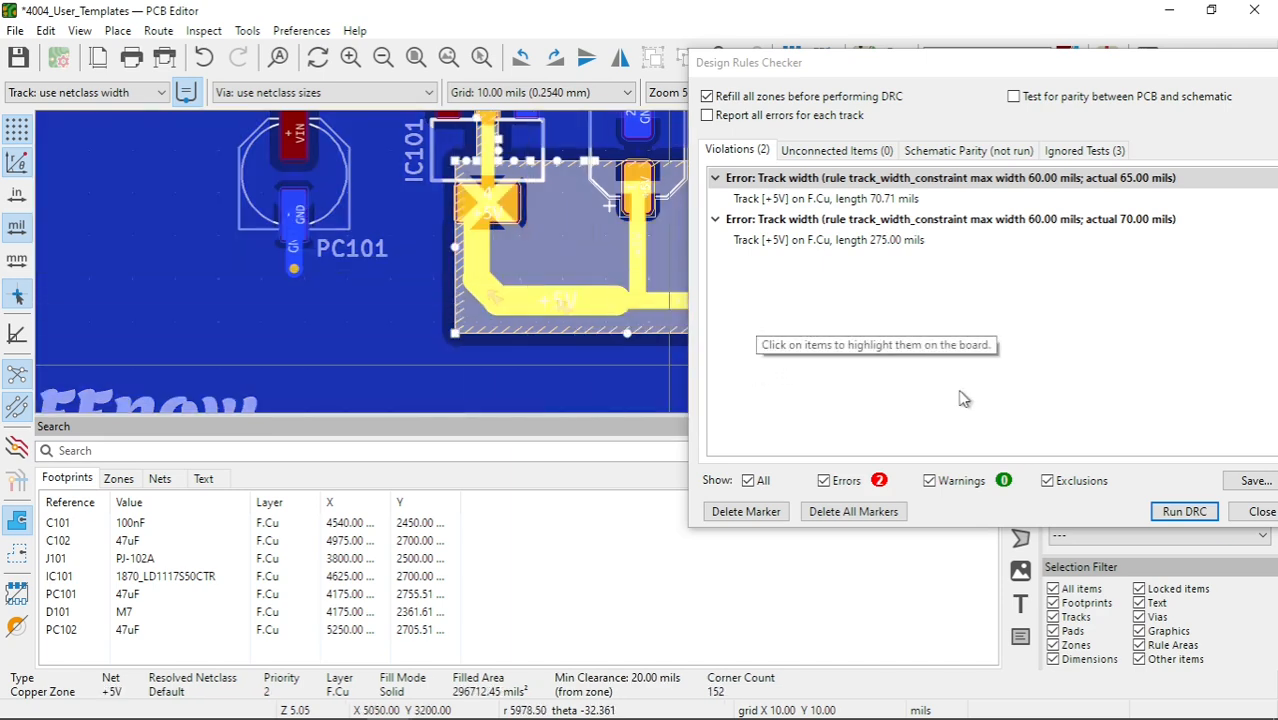
left_click(1260, 512)
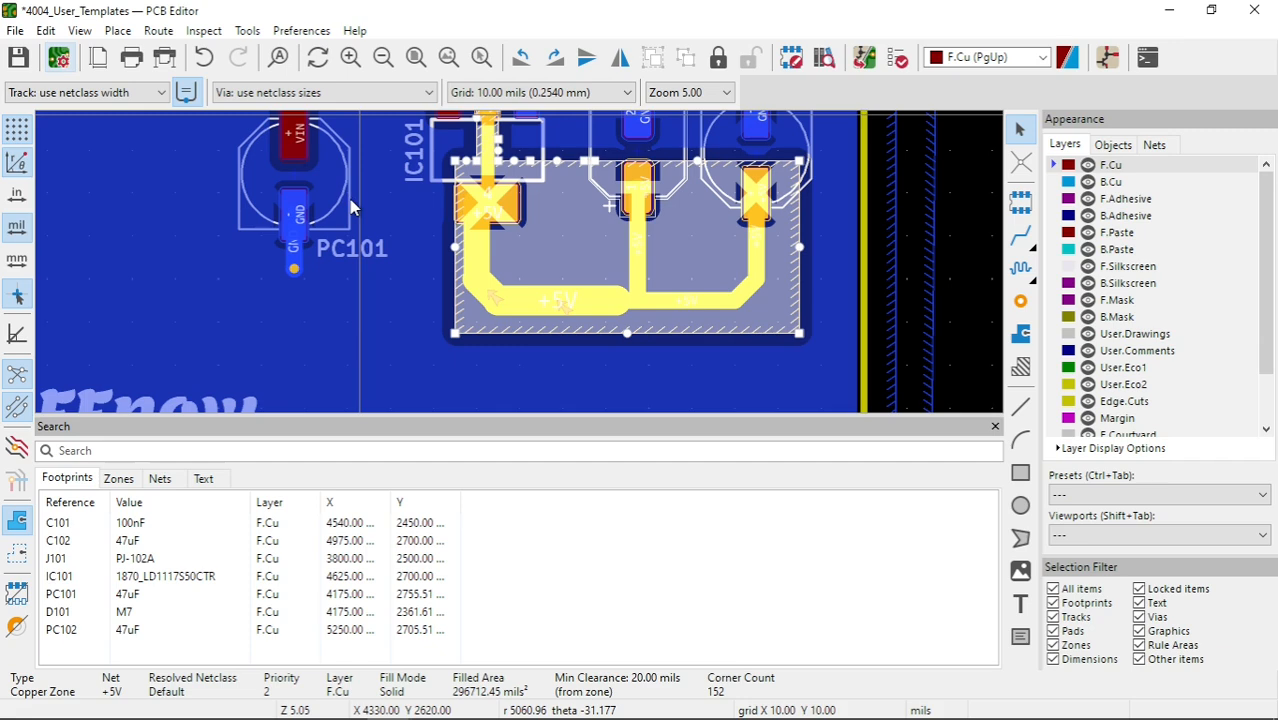
mouse_move(130, 128)
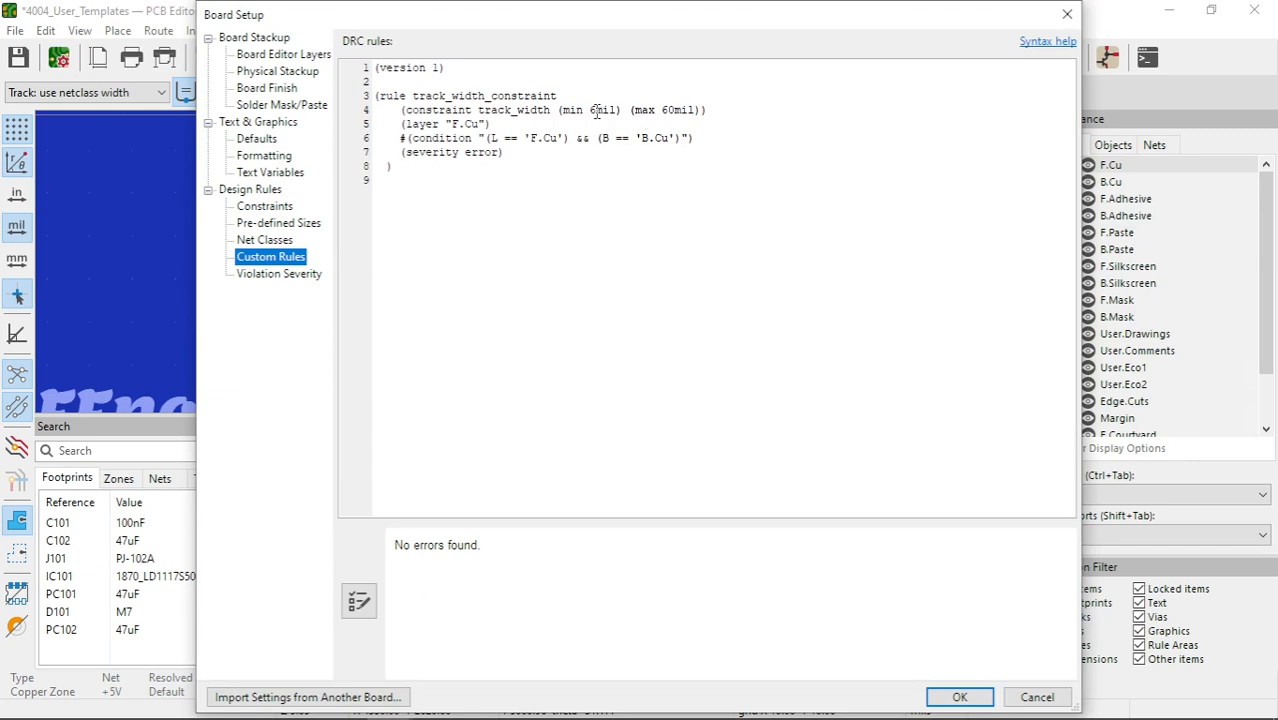
mouse_move(676, 120)
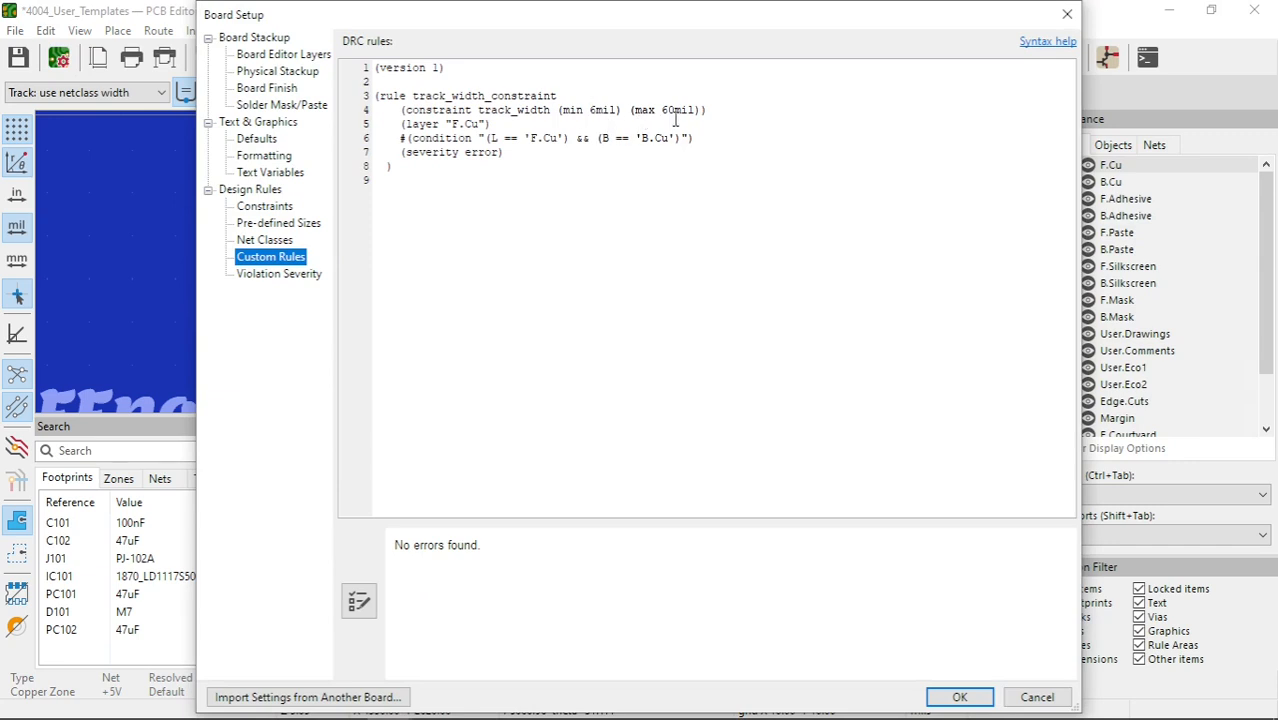
Step: Change the track_width constraint from (max 60mil) to (max 50mil) and apply it
left_click(672, 110)
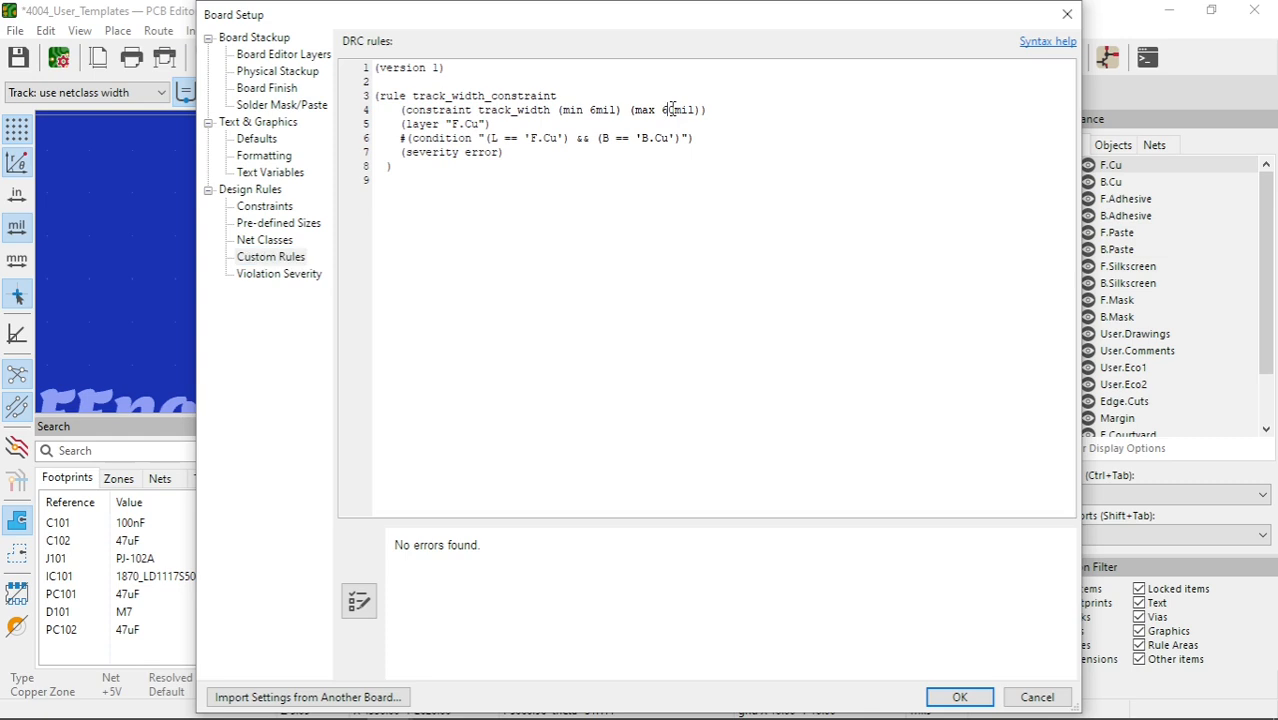
mouse_move(636, 136)
type("50")
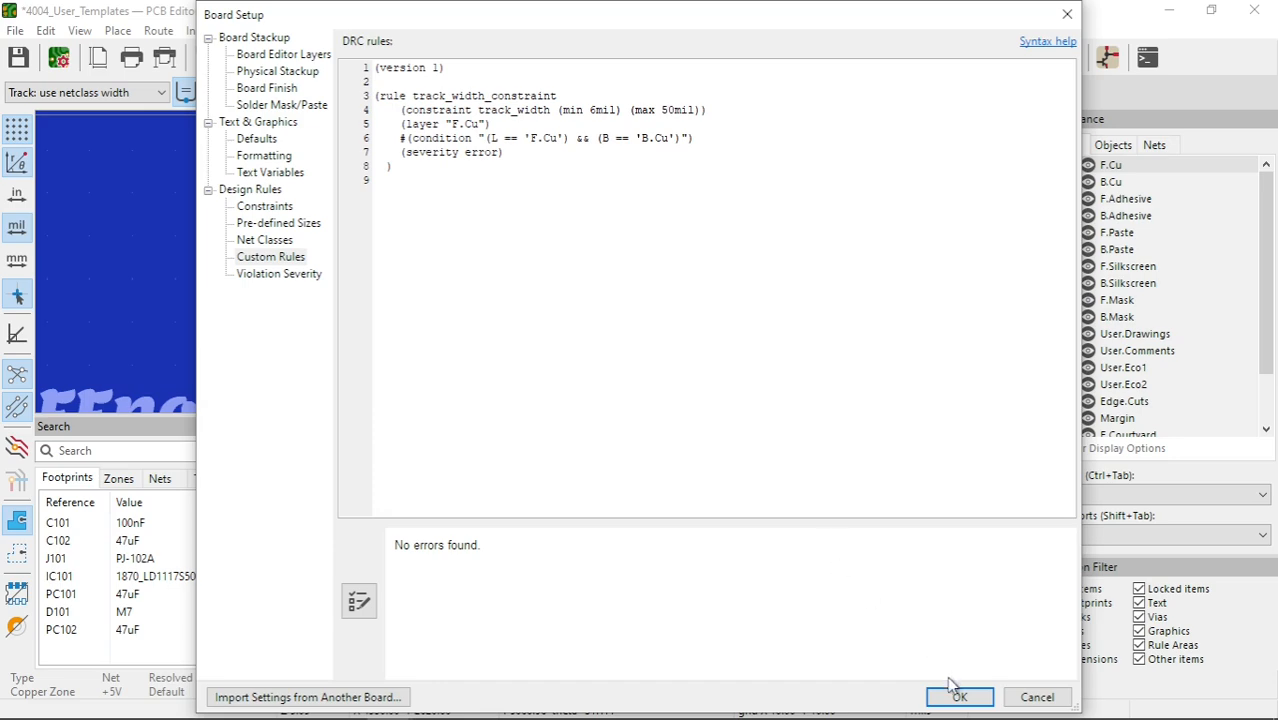
left_click(958, 696)
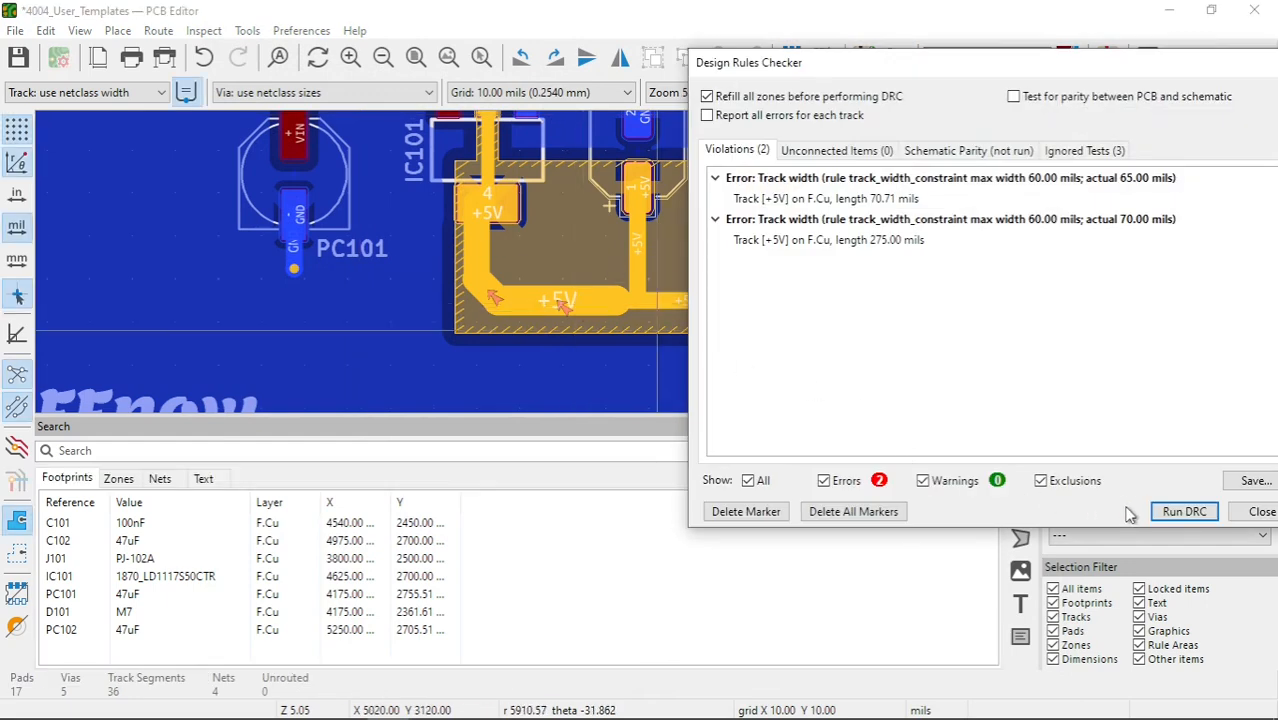
Step: Rerun DRC and highlight the 60-, 65- and 70-mil +5V track violations on the board
left_click(1184, 512)
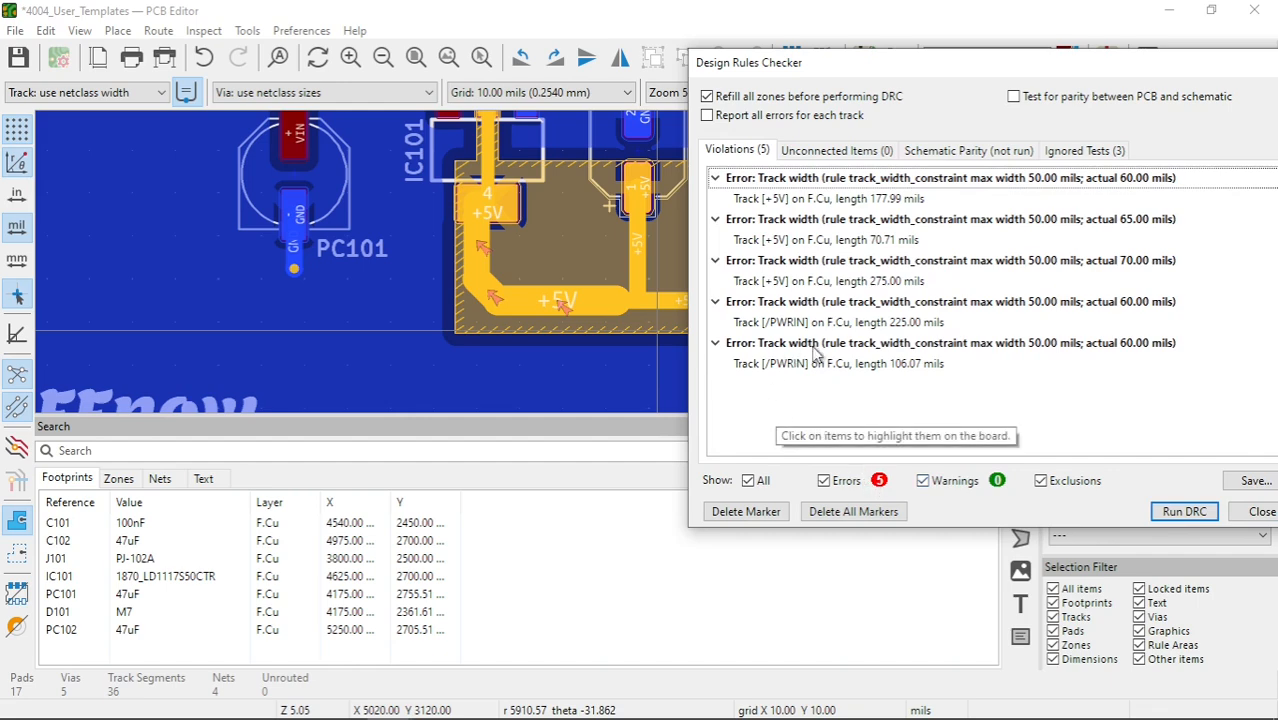
mouse_move(870, 388)
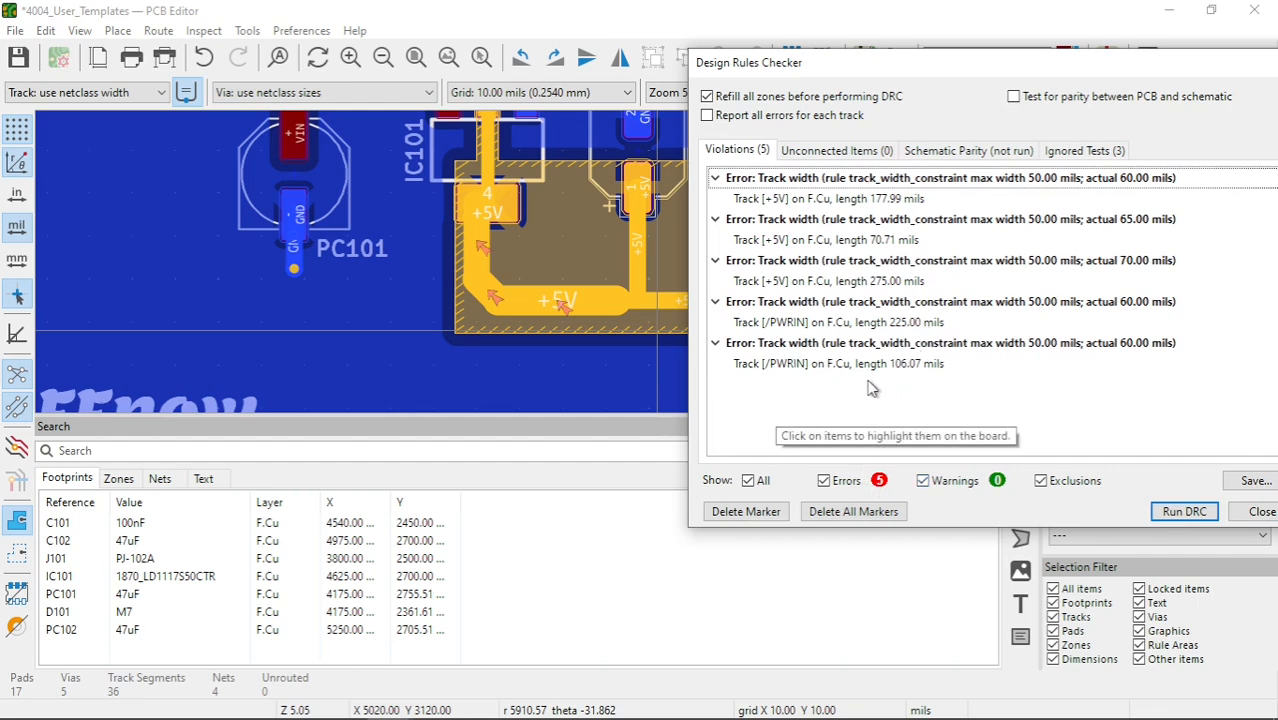
mouse_move(1052, 360)
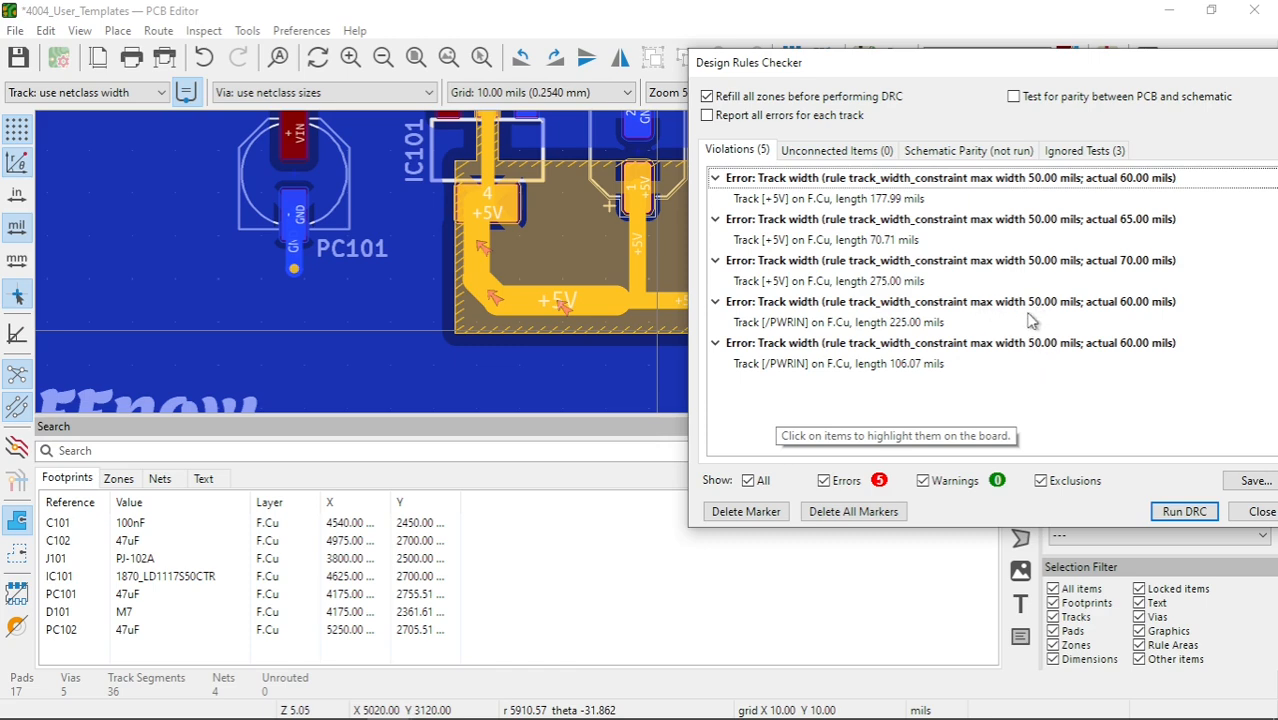
mouse_move(1136, 272)
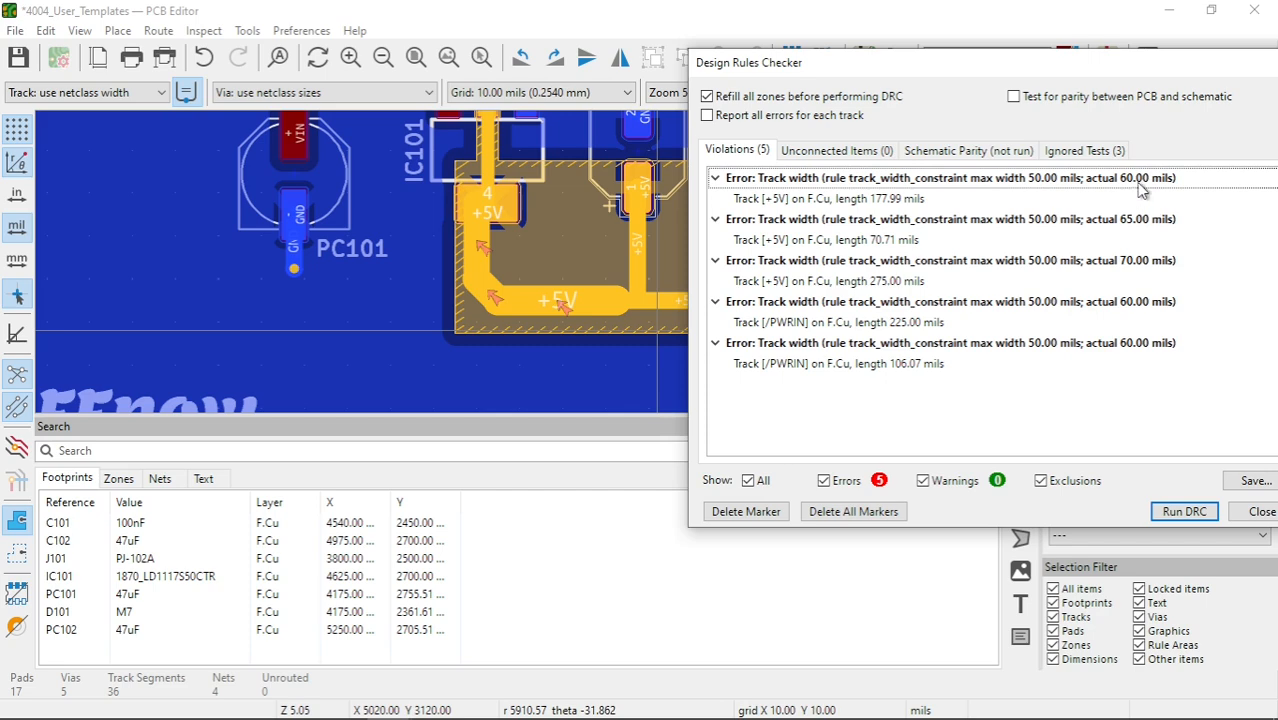
left_click(944, 176)
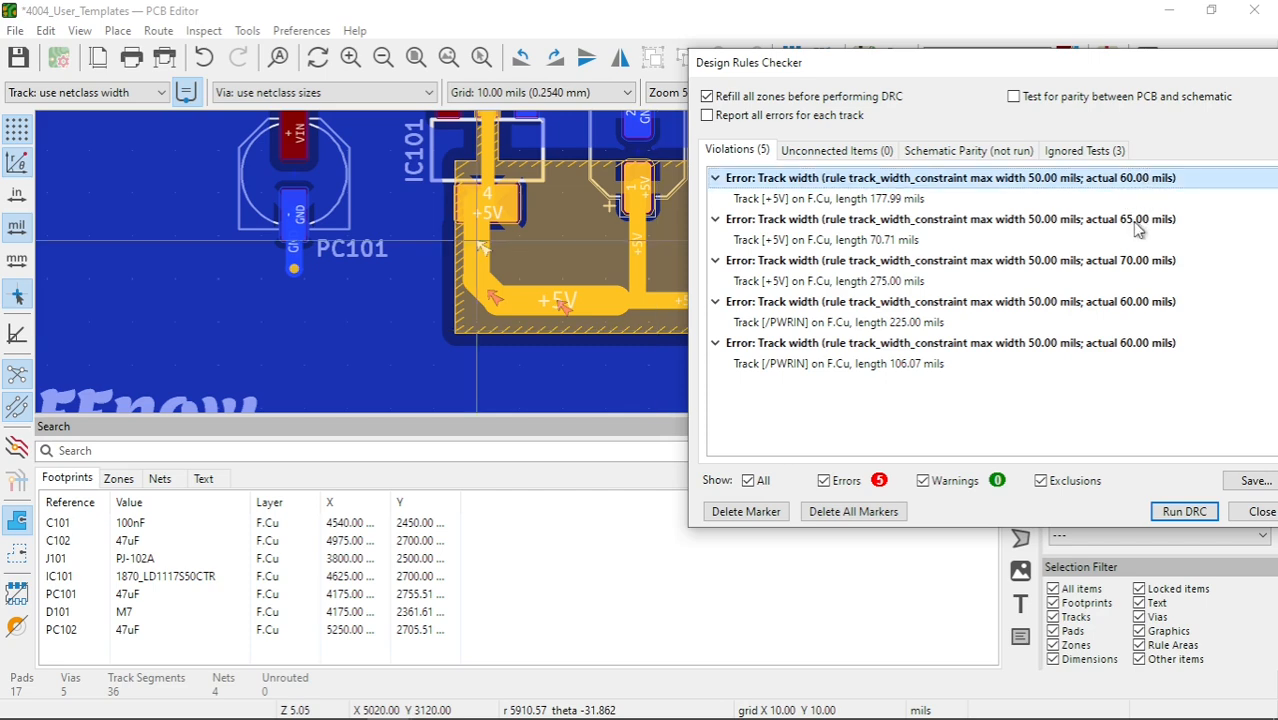
left_click(950, 260)
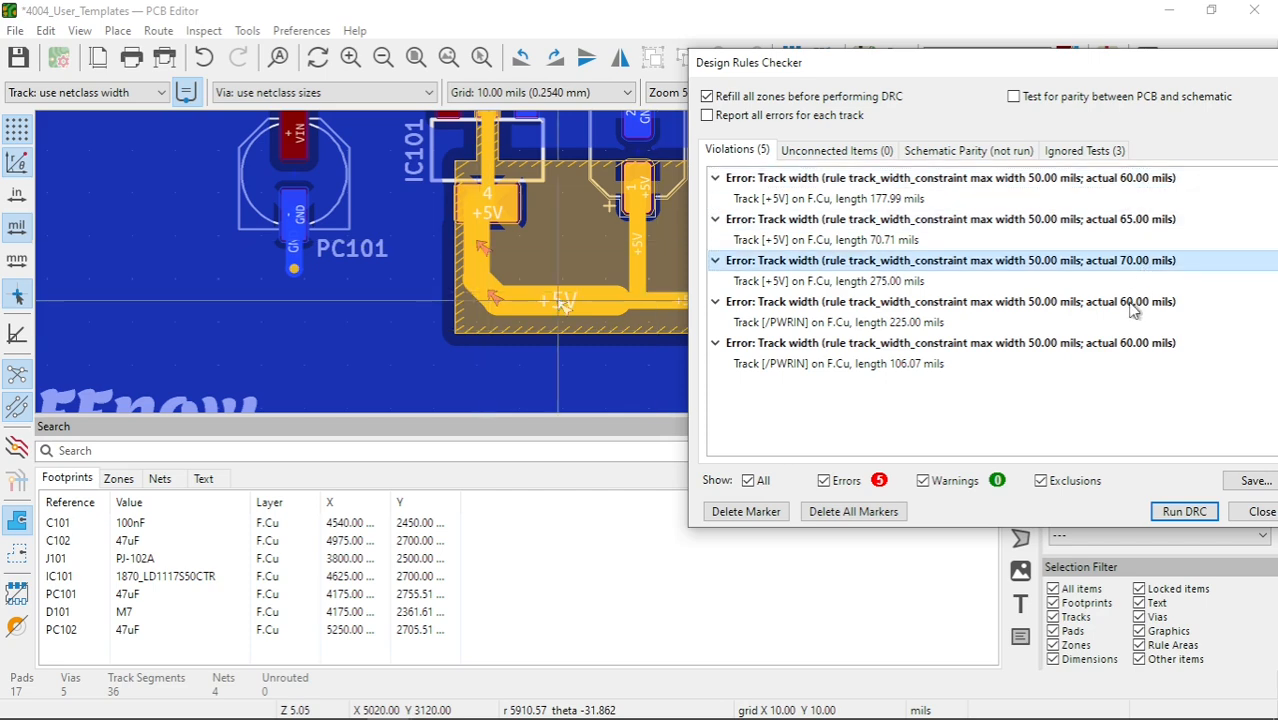
left_click(948, 342)
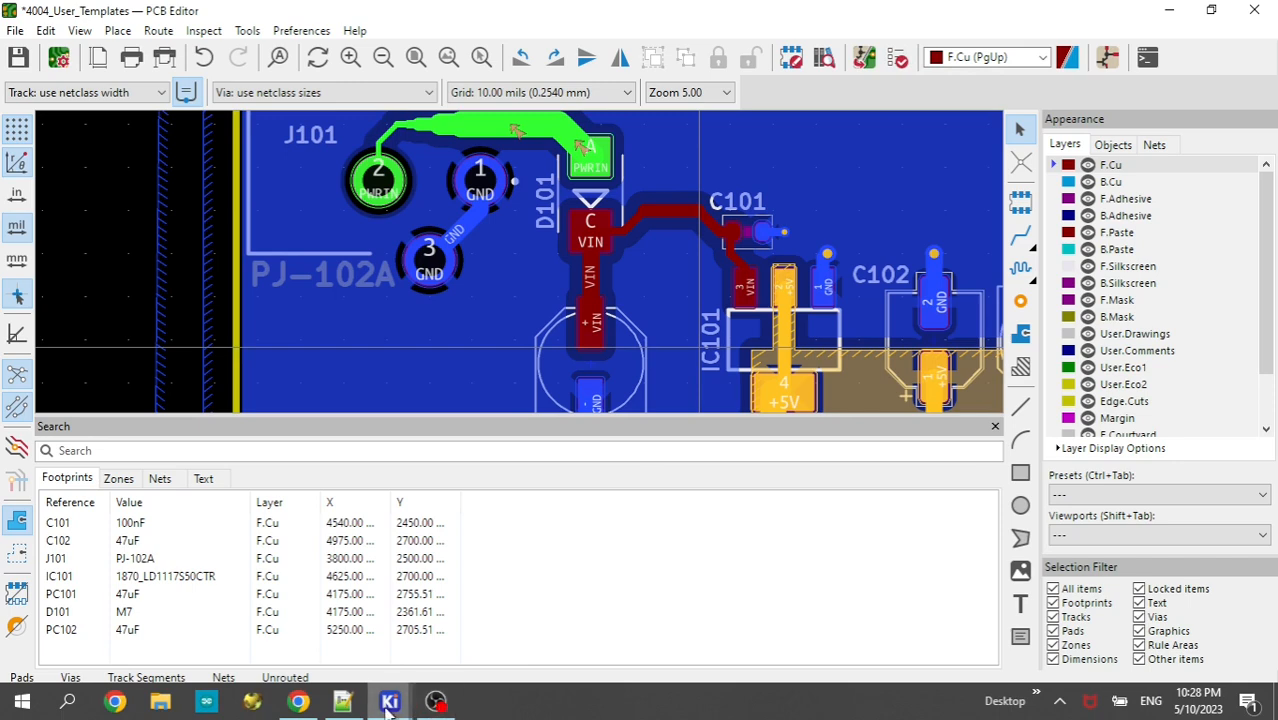
mouse_move(544, 276)
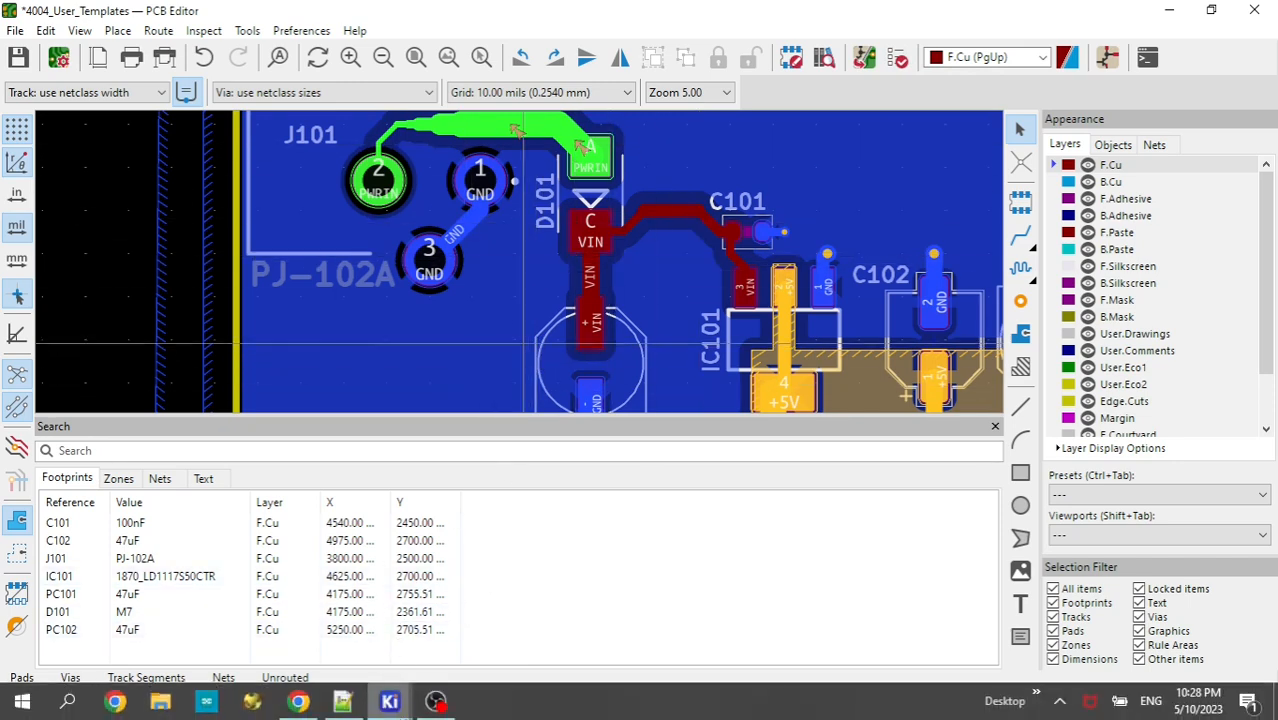
mouse_move(300, 700)
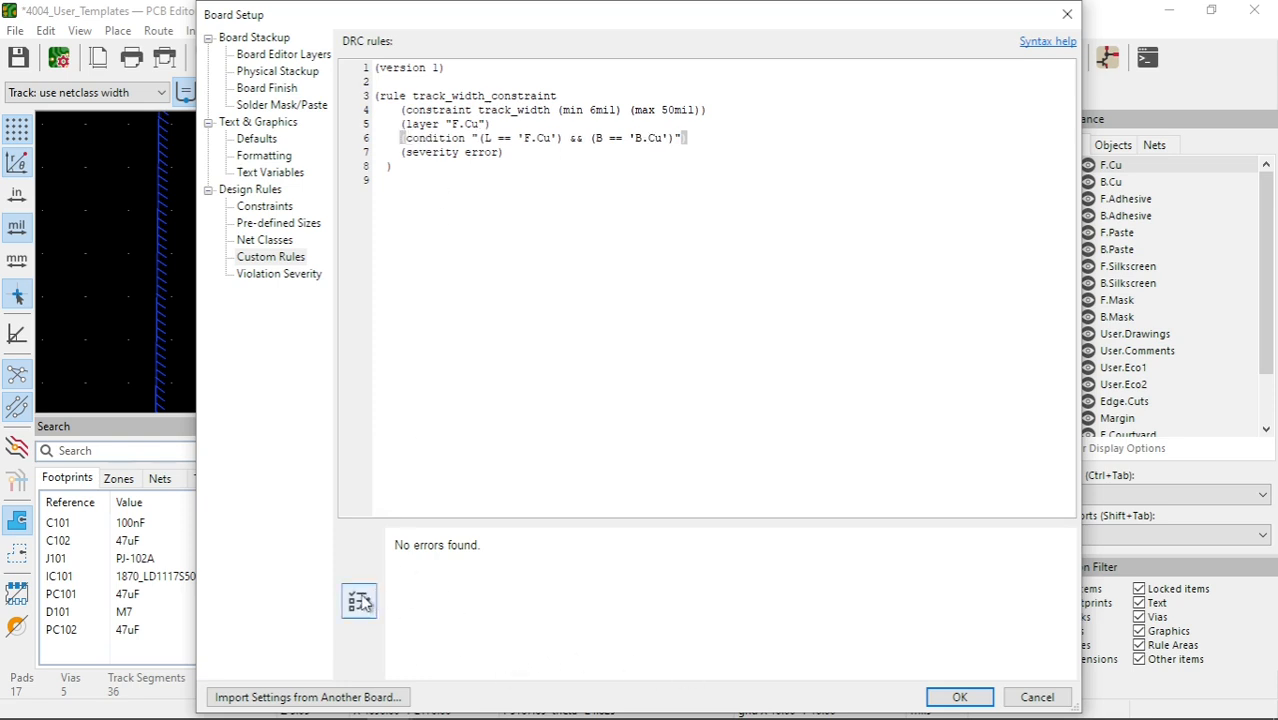
mouse_move(360, 600)
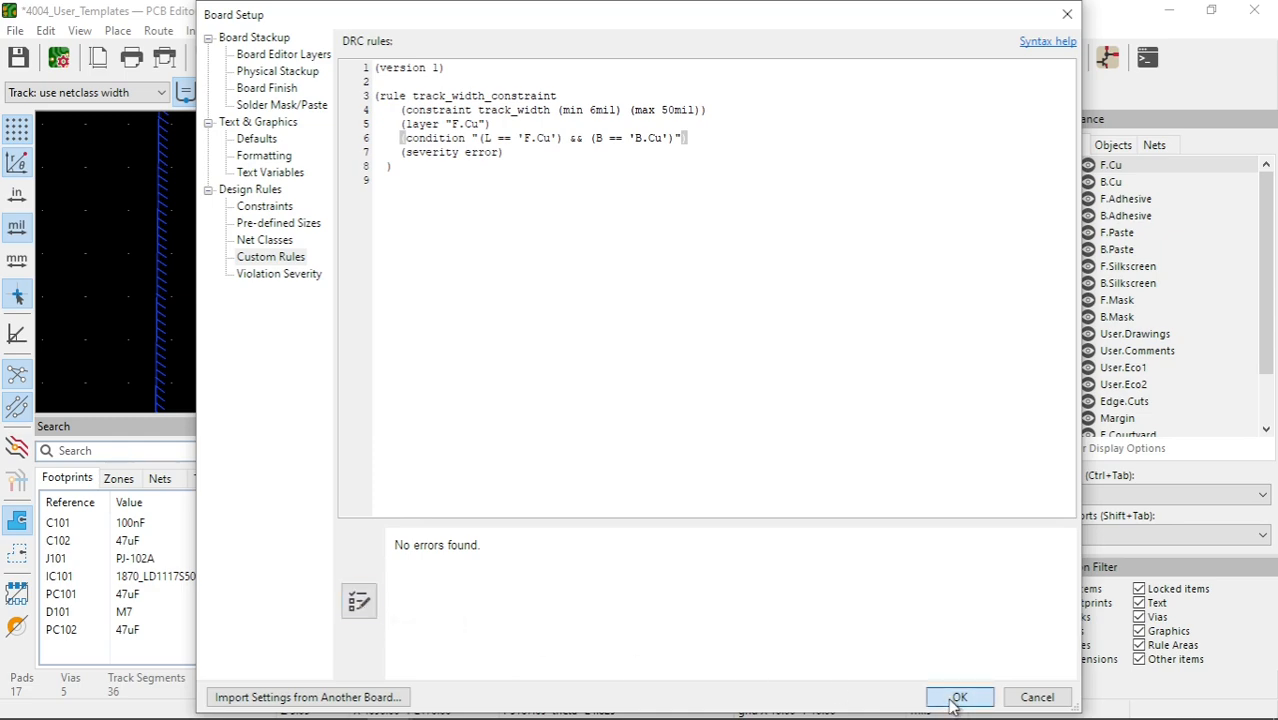
Step: Apply the custom rules with the (condition ...) line uncommented
left_click(958, 696)
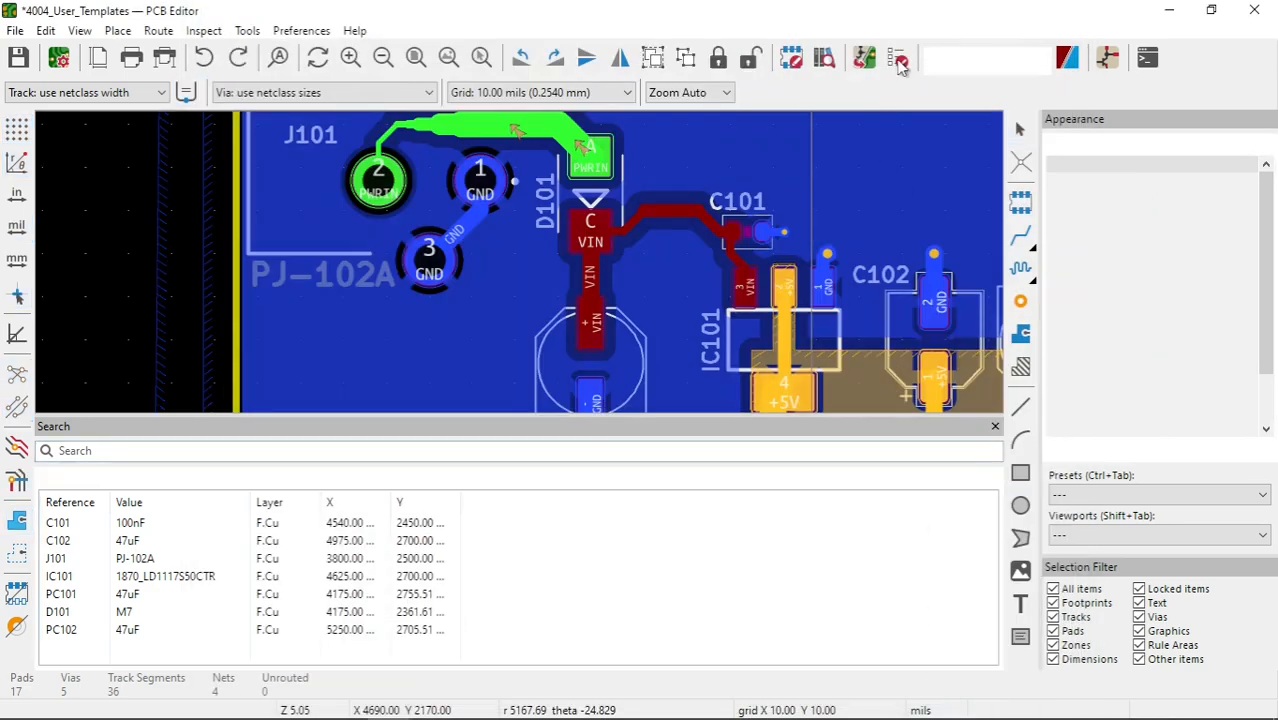
Step: Run DRC again so it reports 0 errors and 0 warnings
left_click(898, 56)
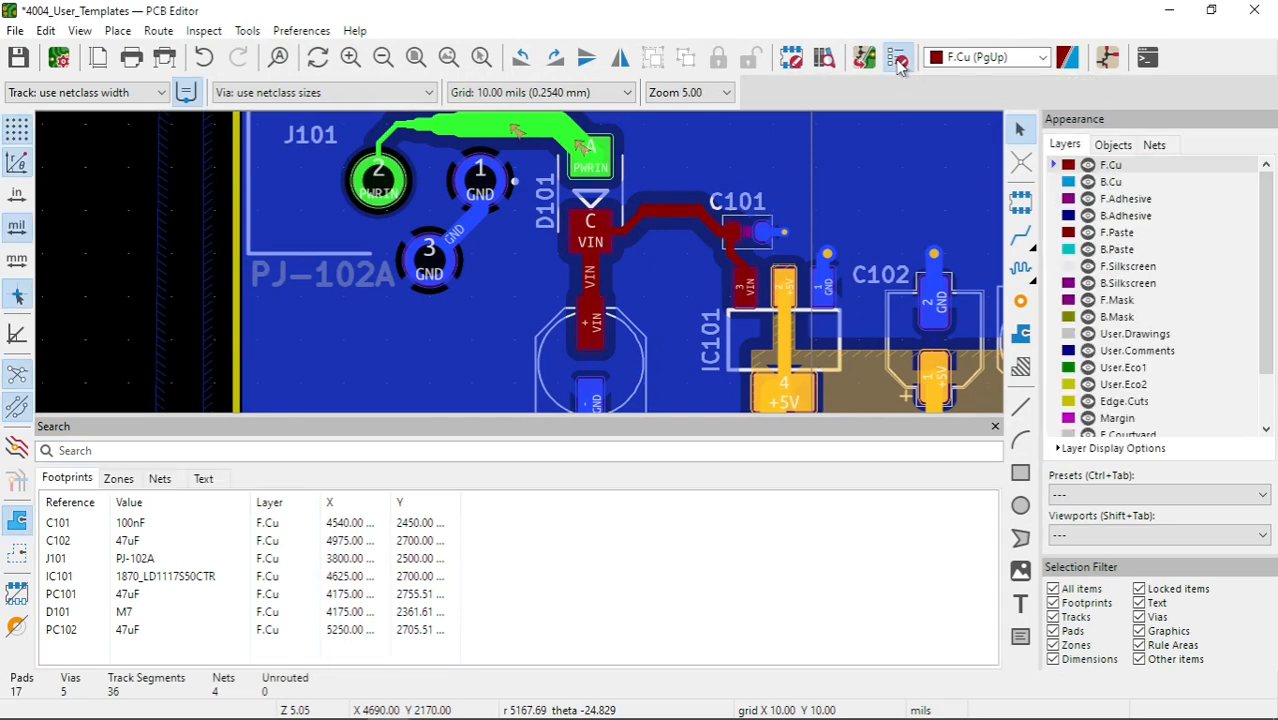
left_click(896, 56)
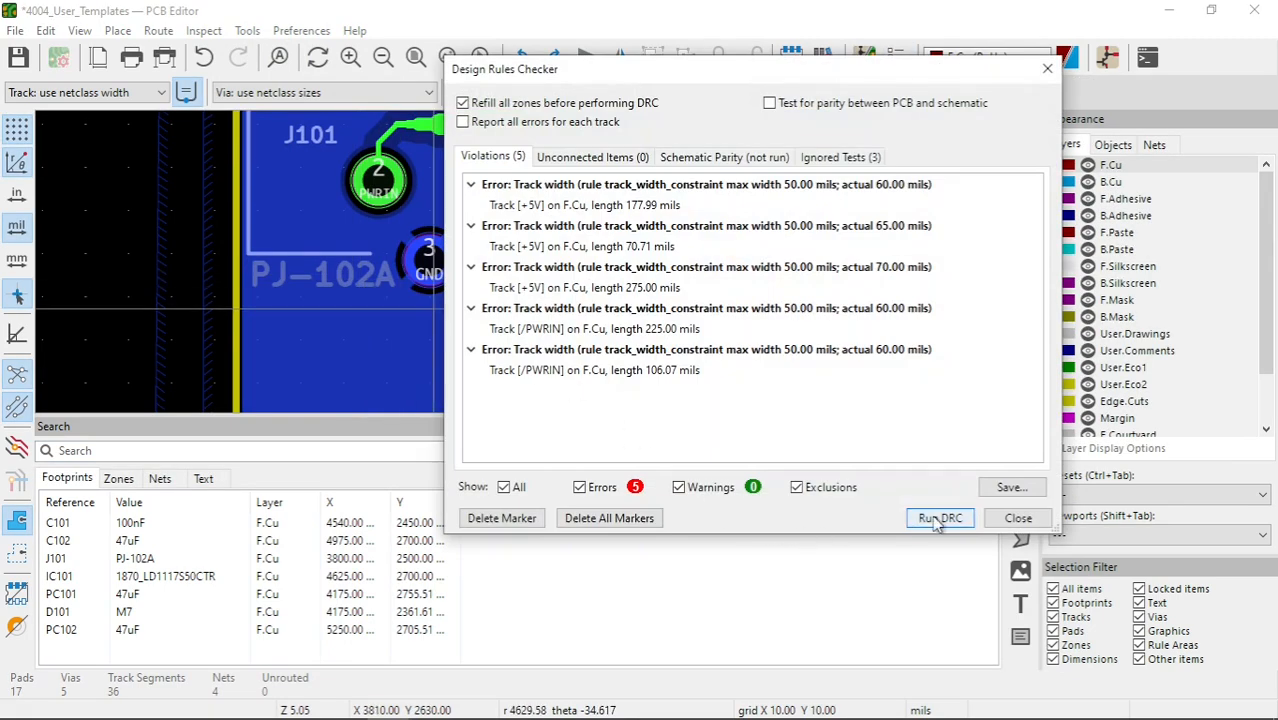
left_click(938, 516)
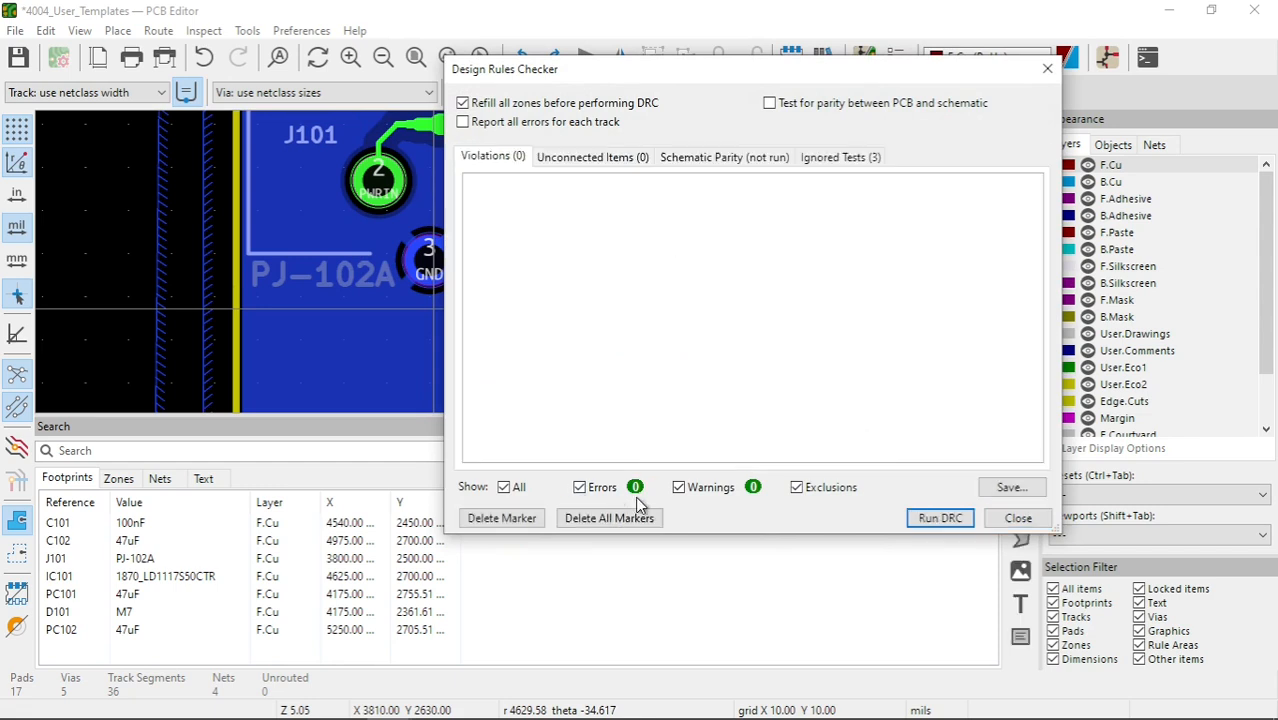
mouse_move(968, 288)
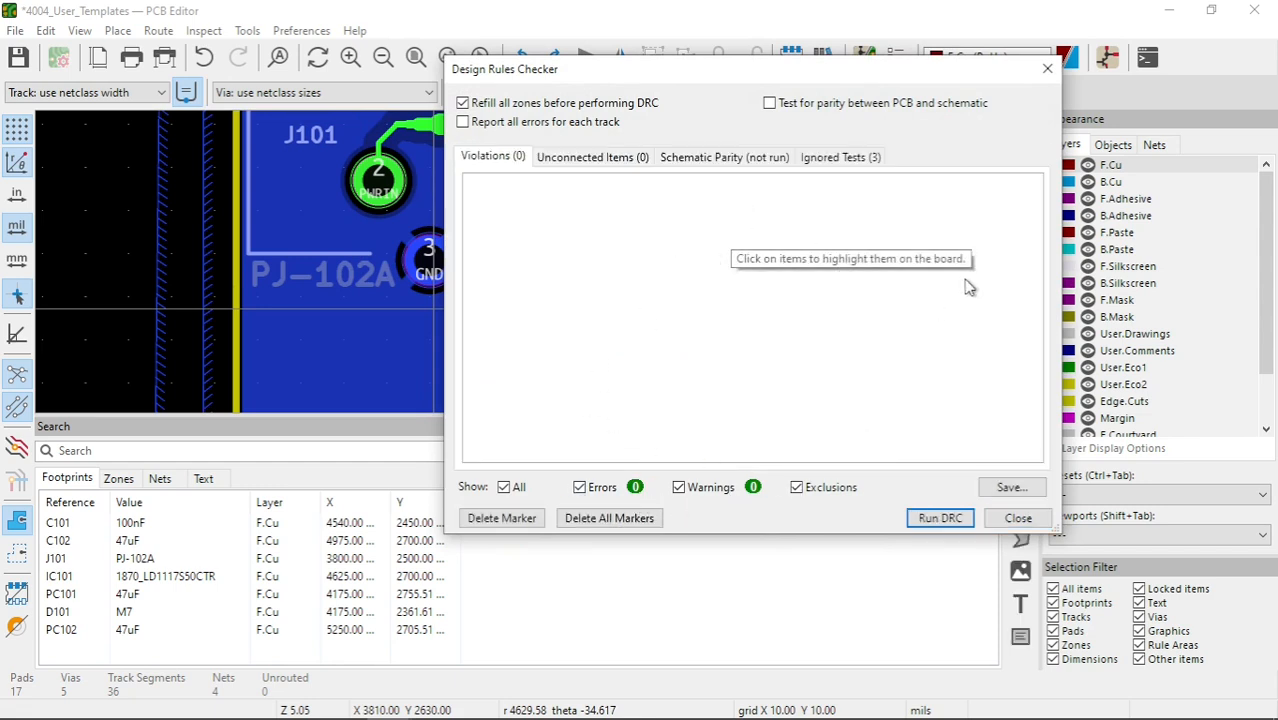
Step: Close the Design Rules Checker, reopening and closing it once more to return to the board
left_click(1018, 516)
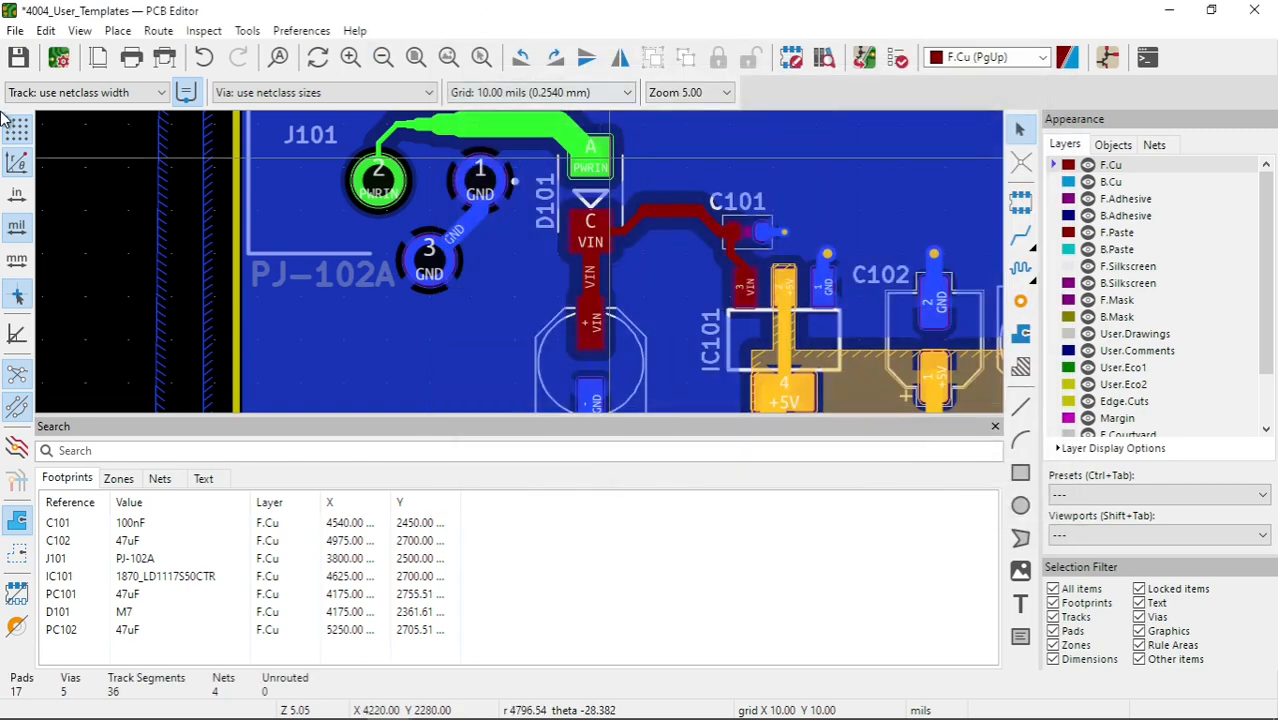
left_click(202, 30)
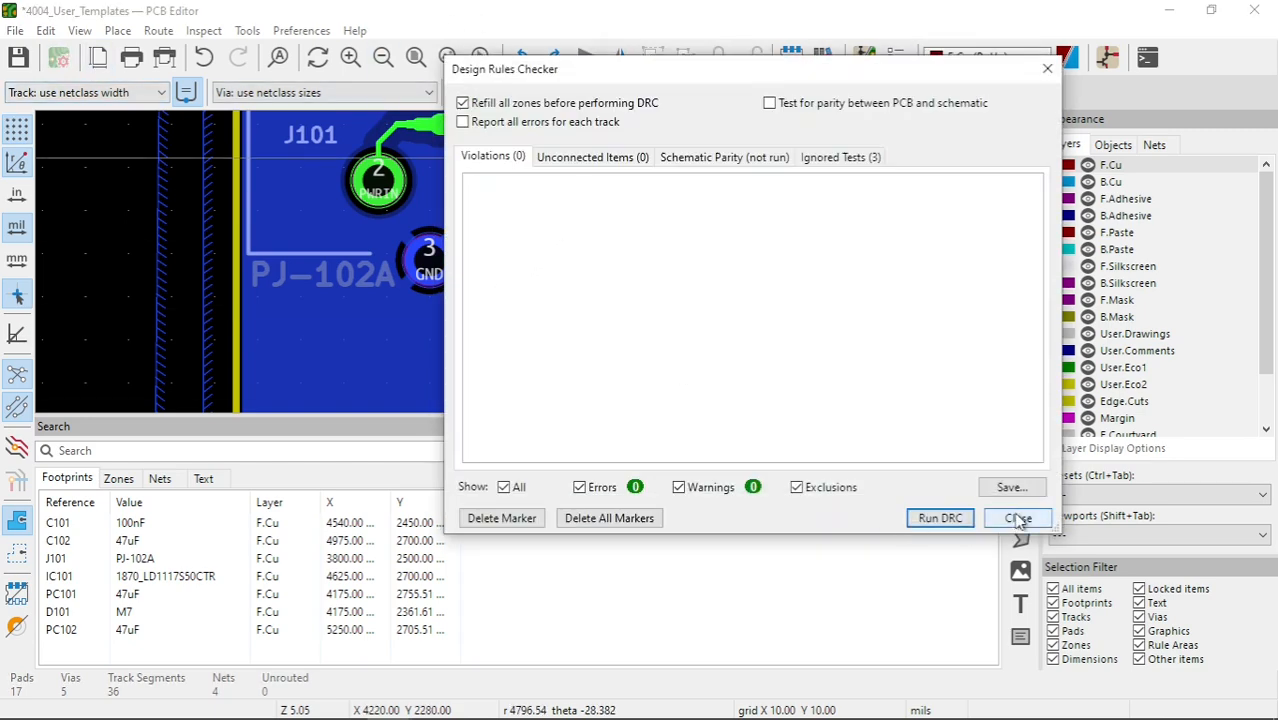
left_click(1018, 516)
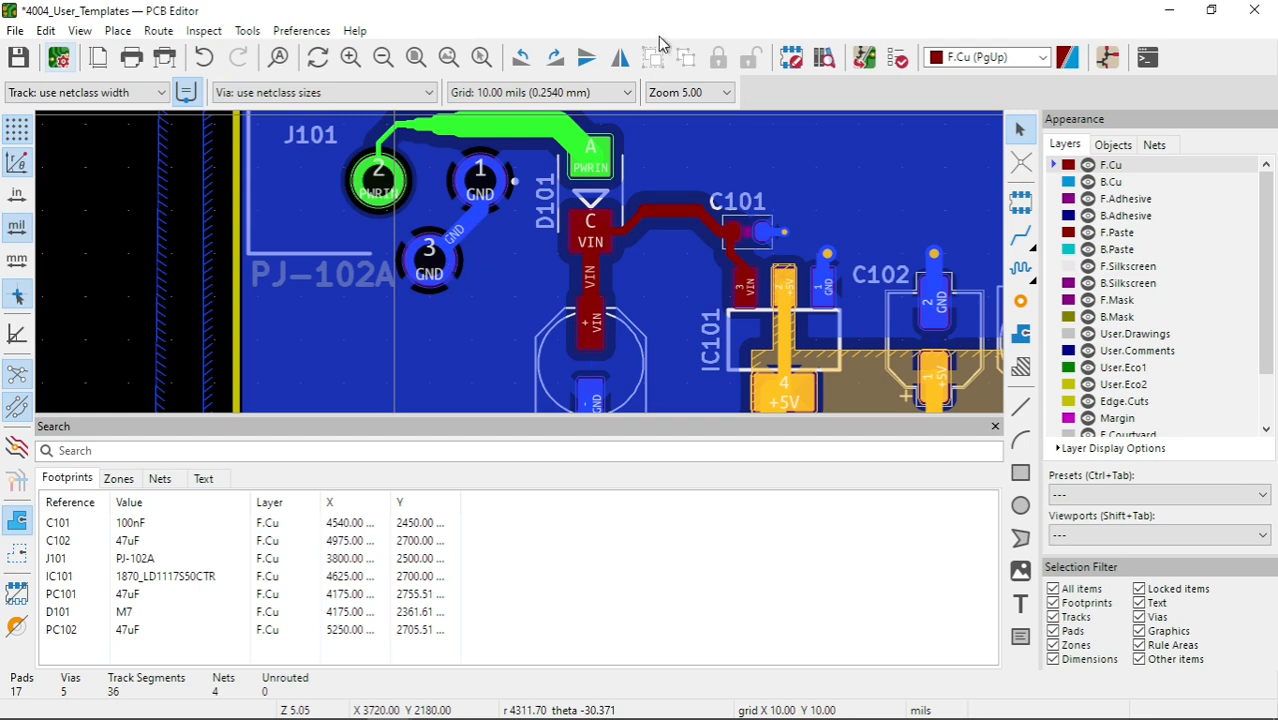
mouse_move(572, 122)
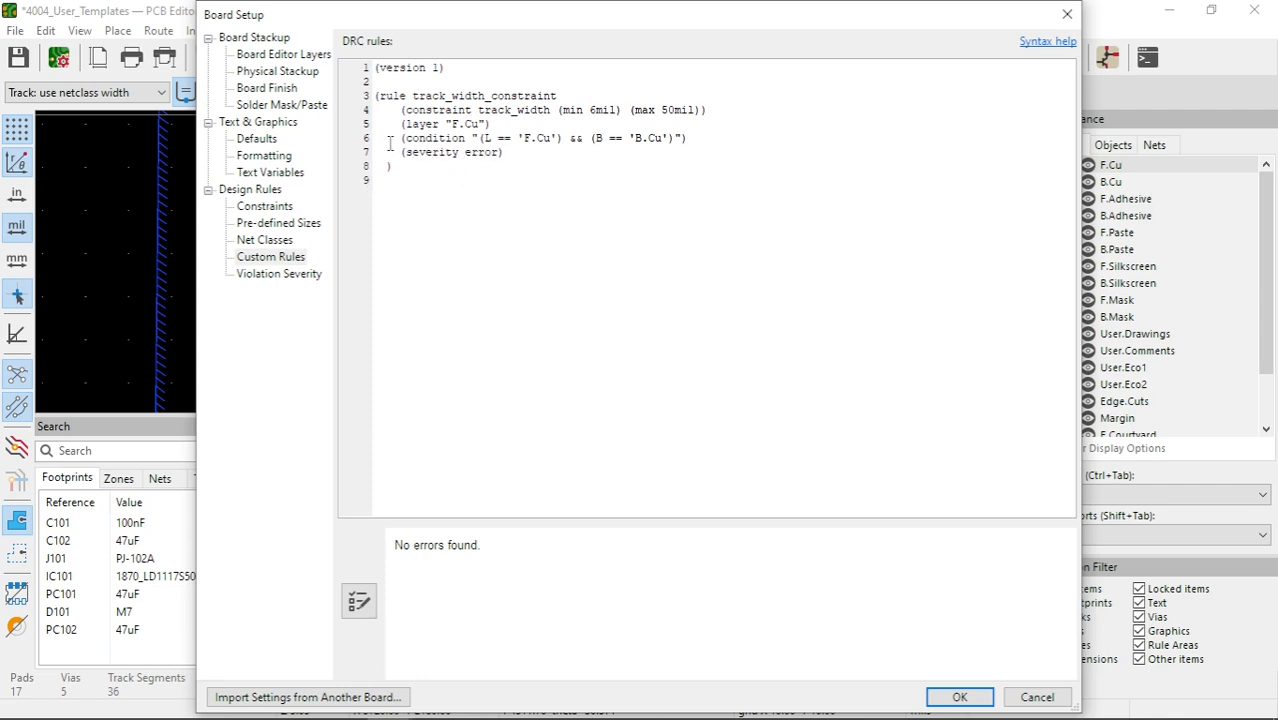
Step: Prefix the track_width rule's (condition ...) line with # so it is commented out
type("#")
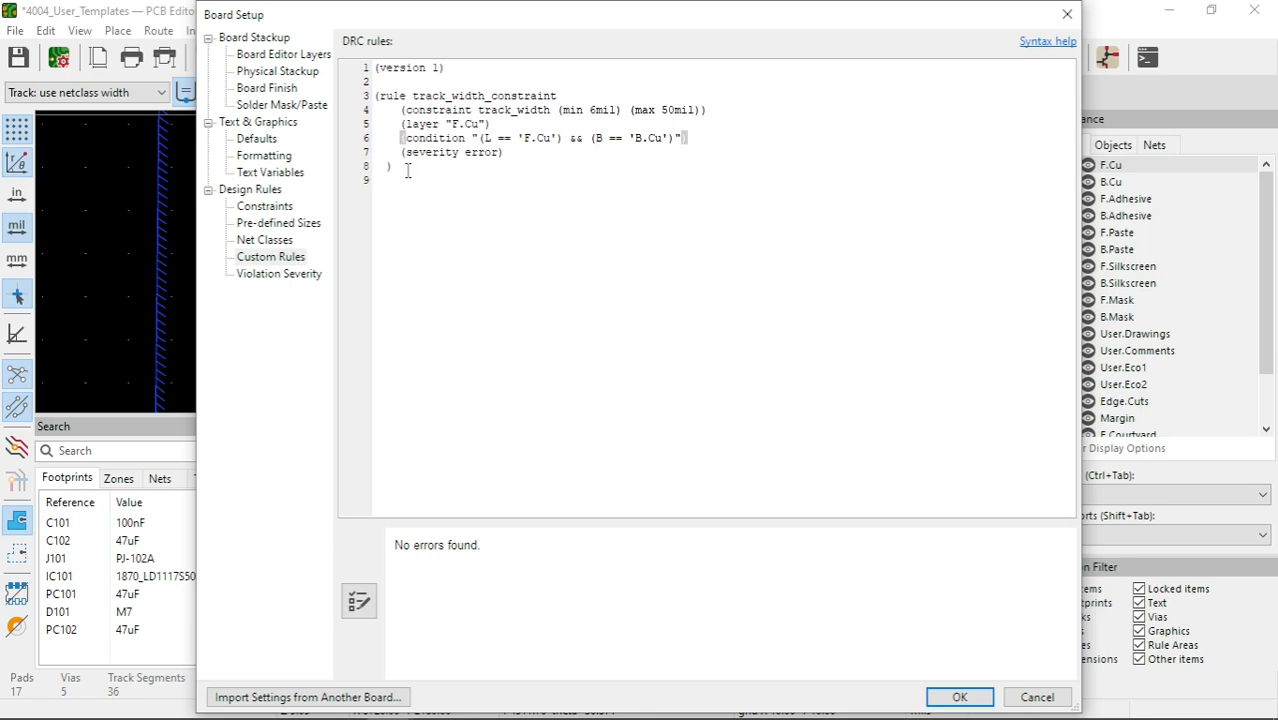
type("#")
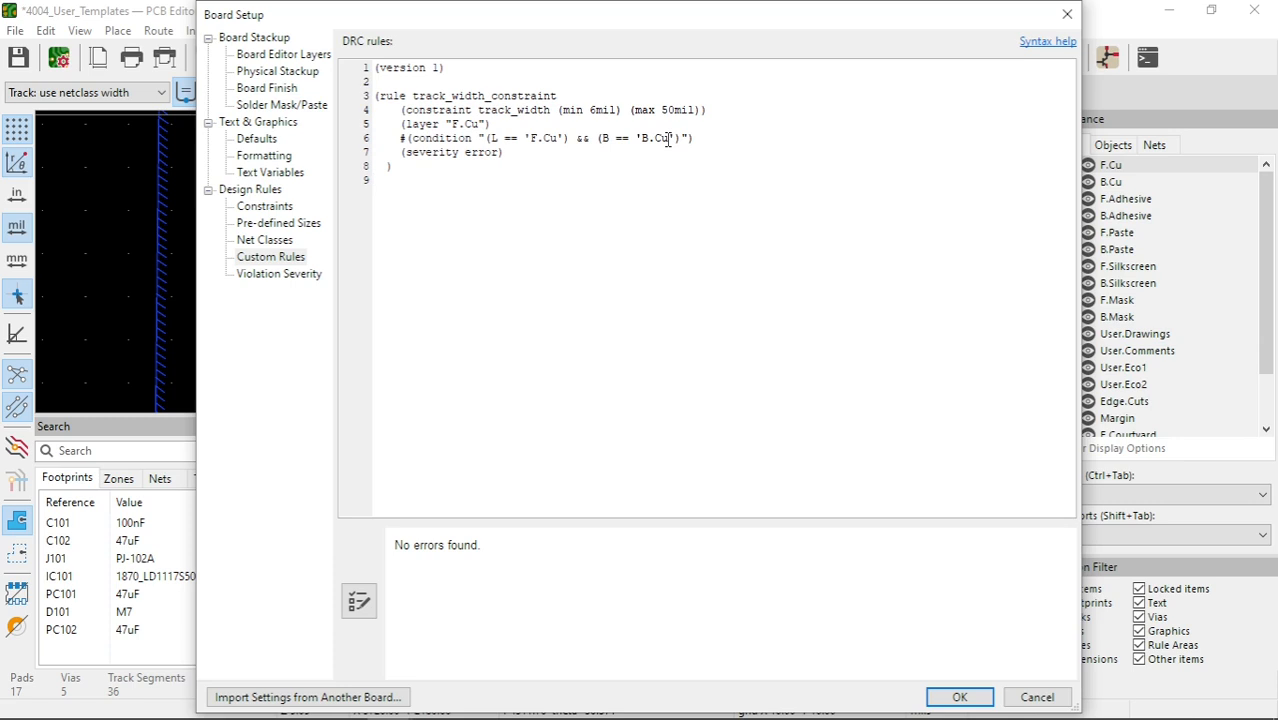
mouse_move(740, 124)
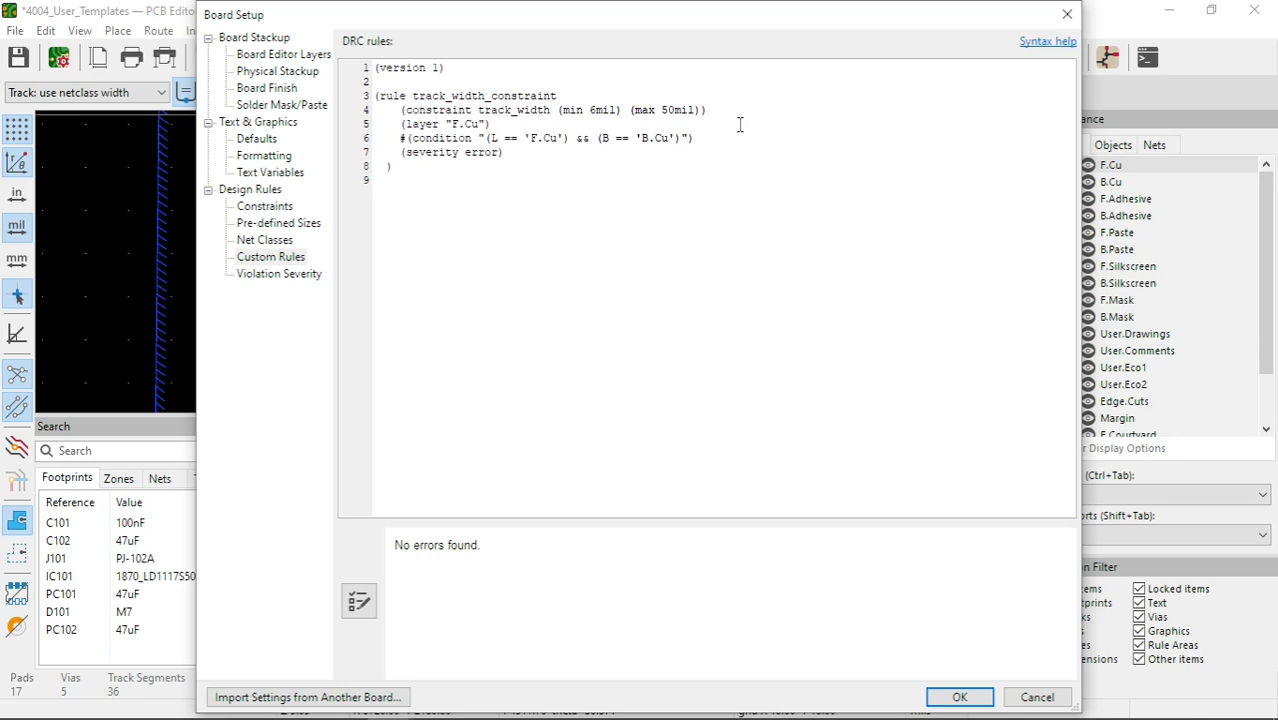
Step: Read through the custom rule Syntax help reference, then switch to the ChatGPT KiPython conversation
left_click(1048, 40)
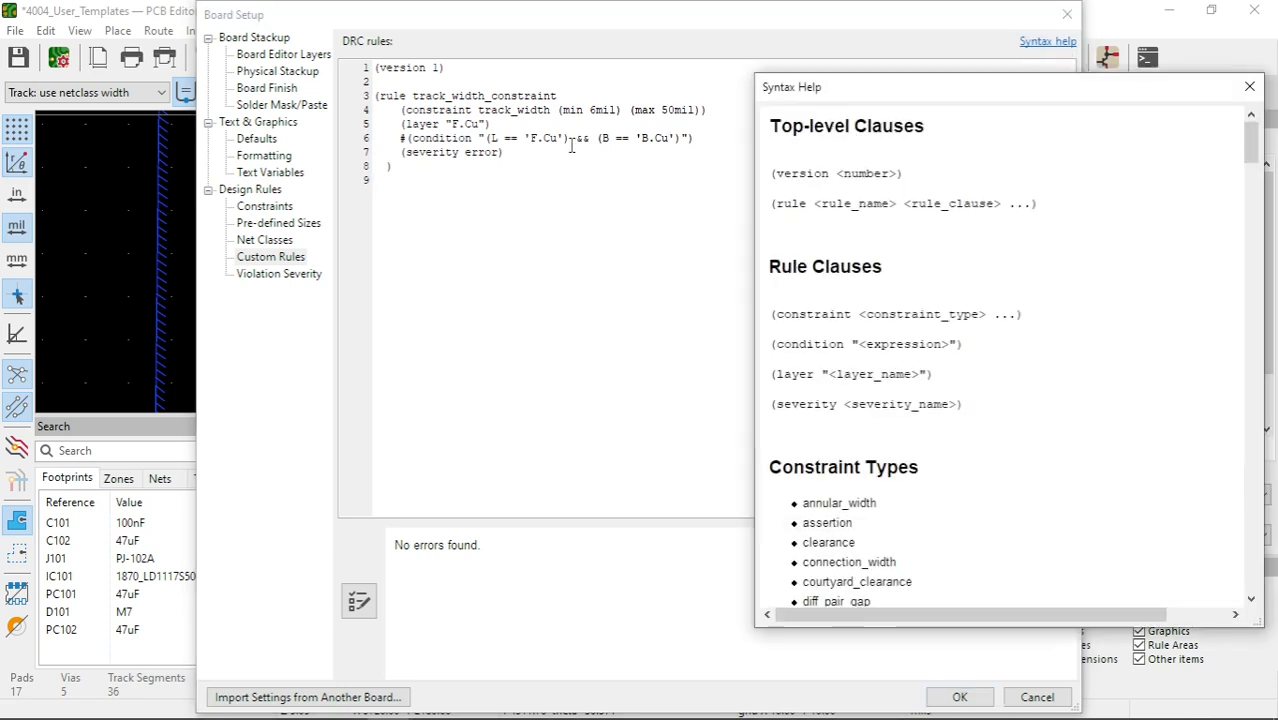
scroll("down", 3)
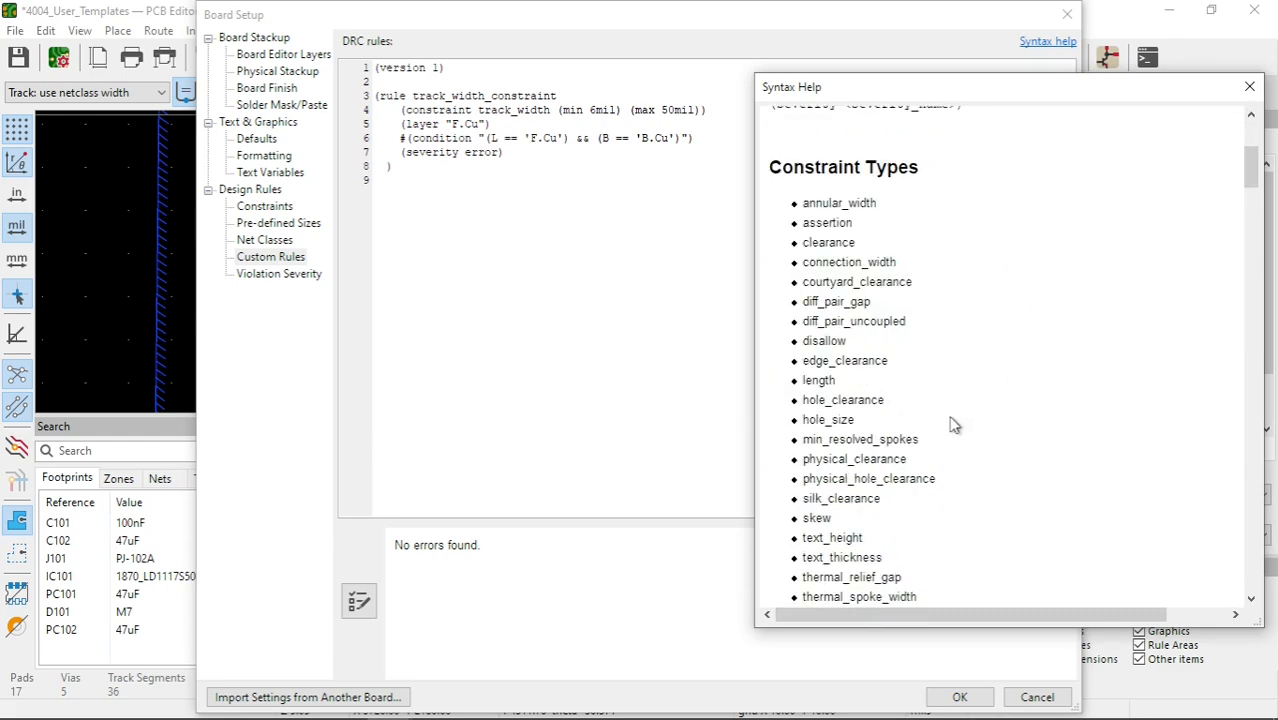
scroll("down", 3)
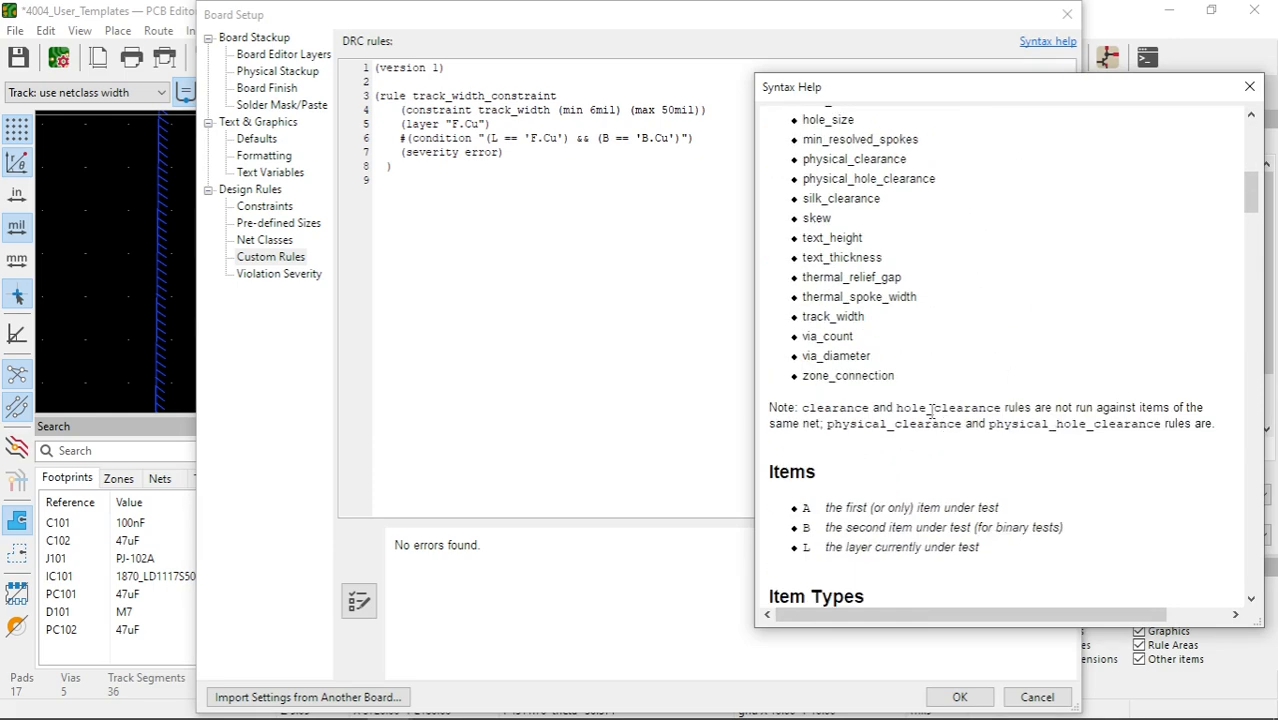
scroll("down", 3)
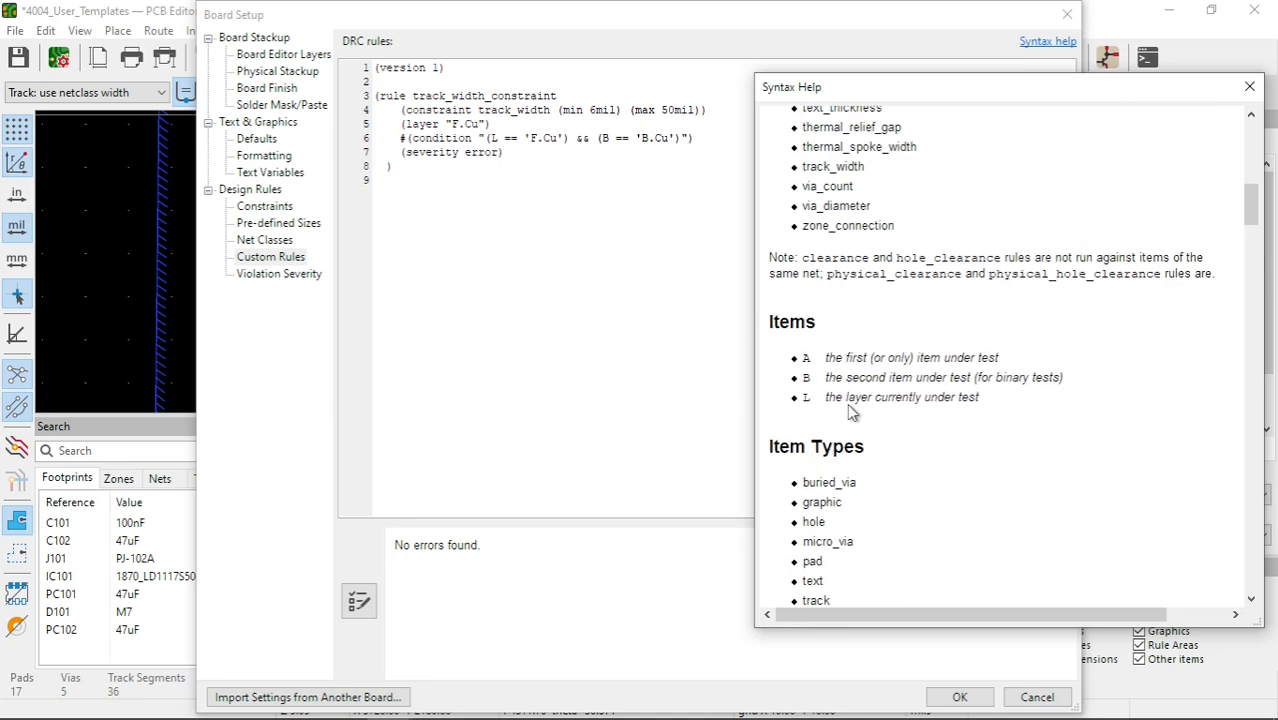
mouse_move(848, 404)
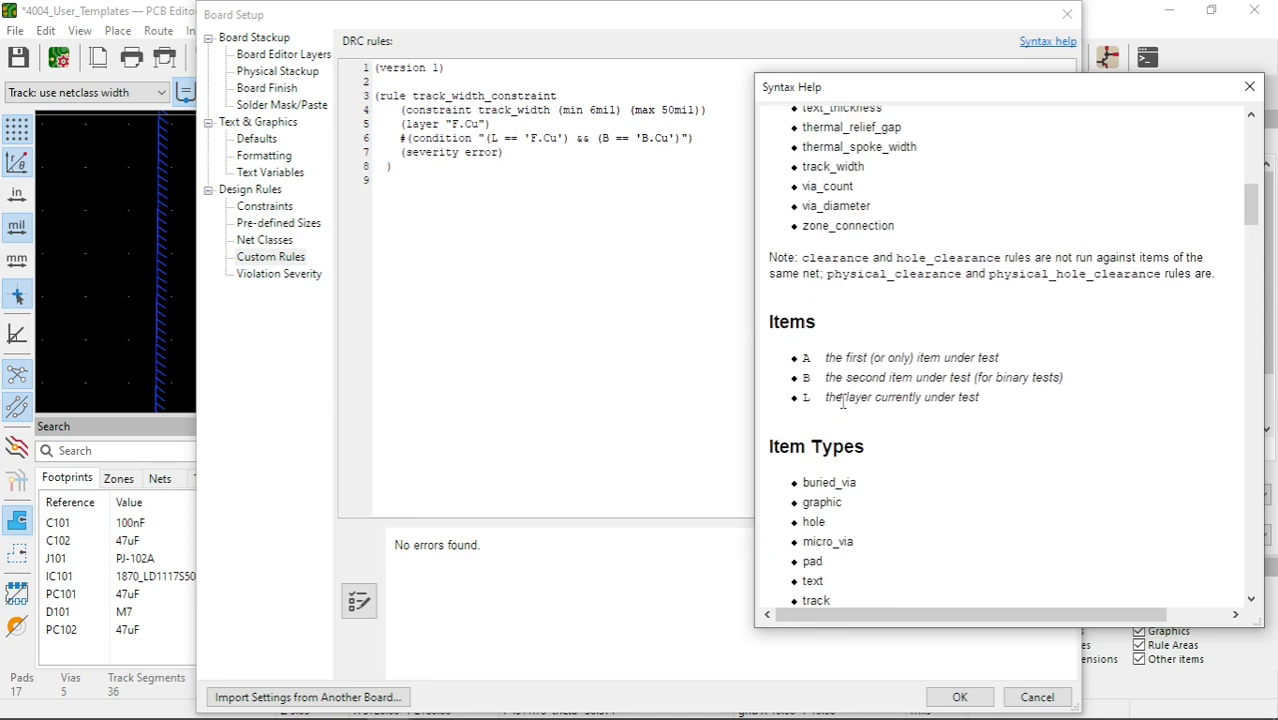
mouse_move(788, 456)
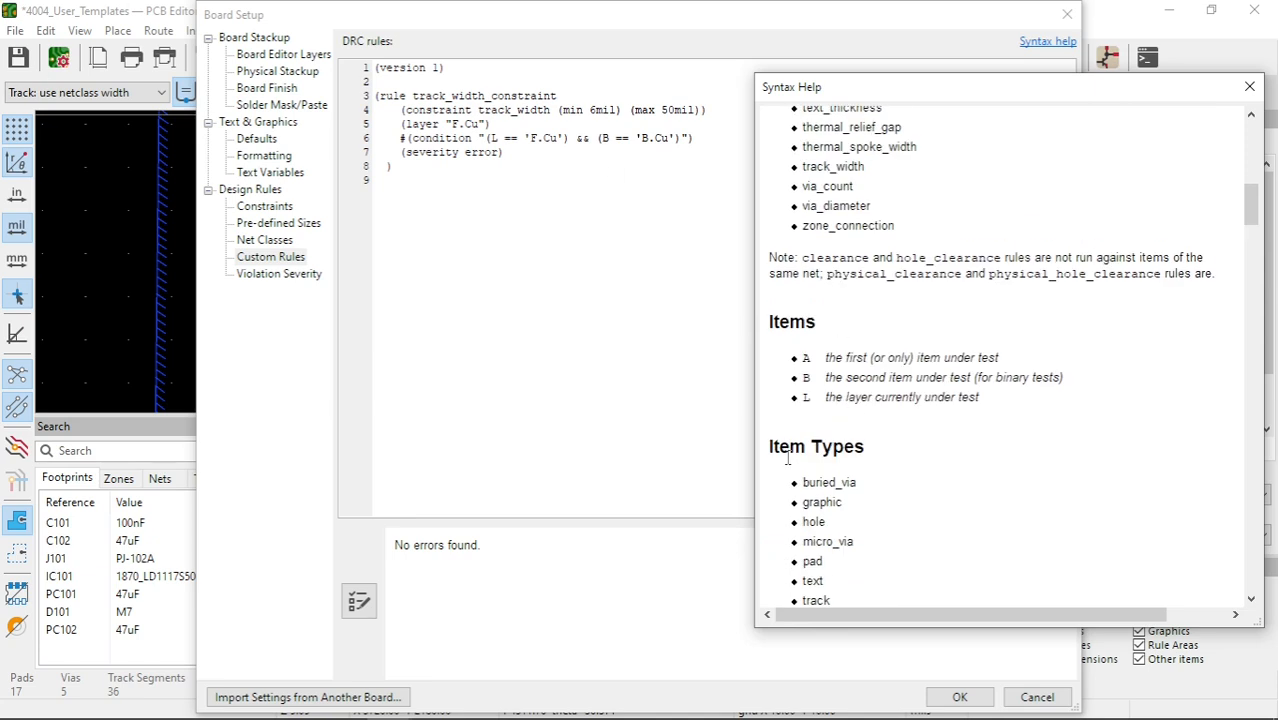
mouse_move(1248, 88)
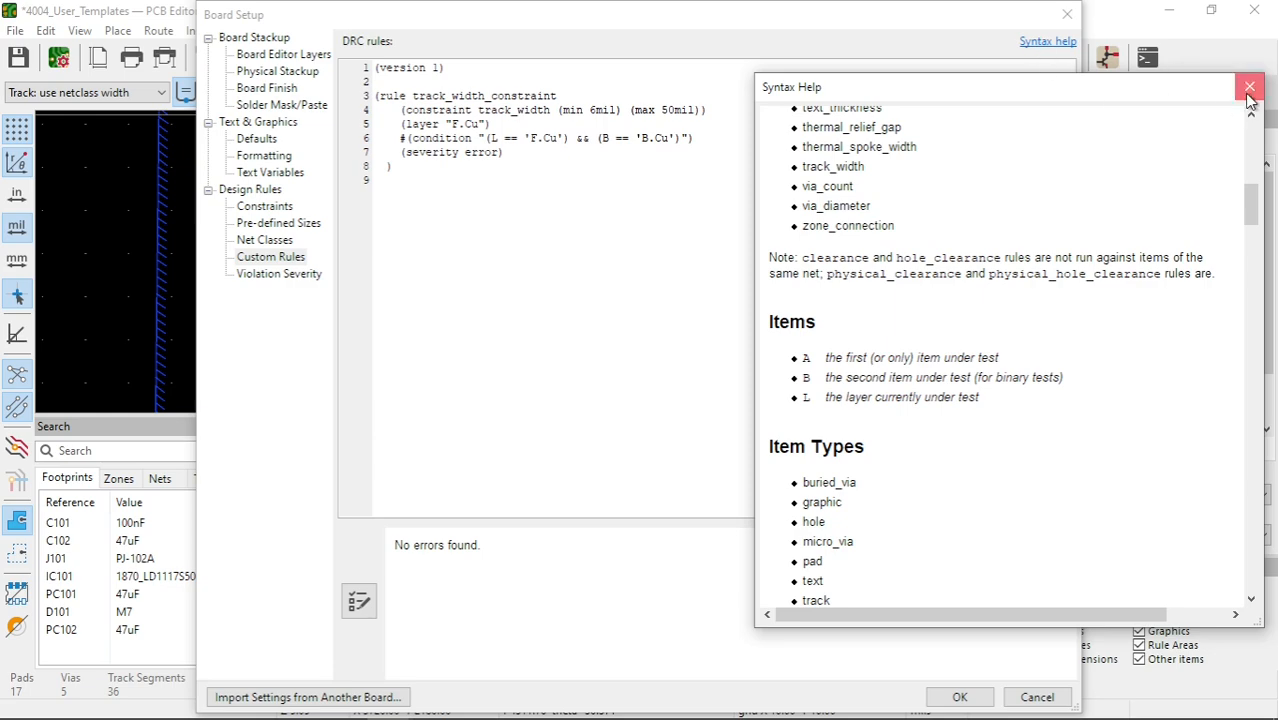
left_click(1248, 88)
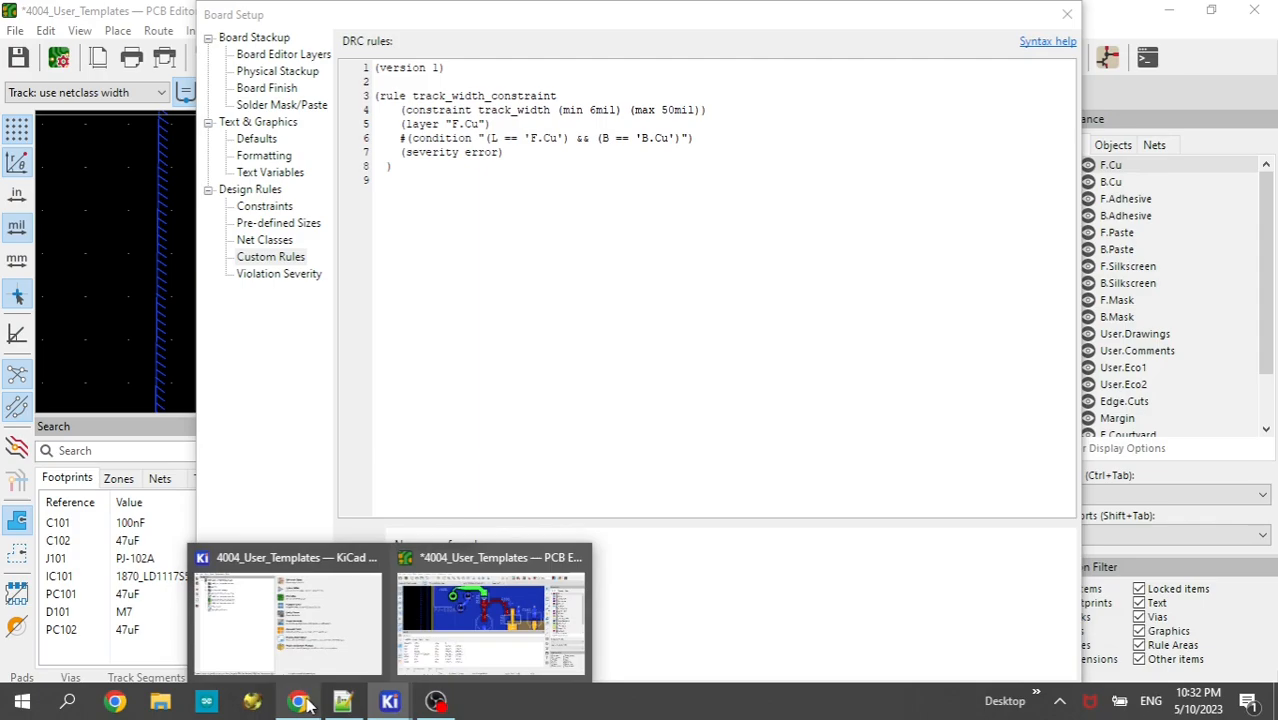
left_click(300, 700)
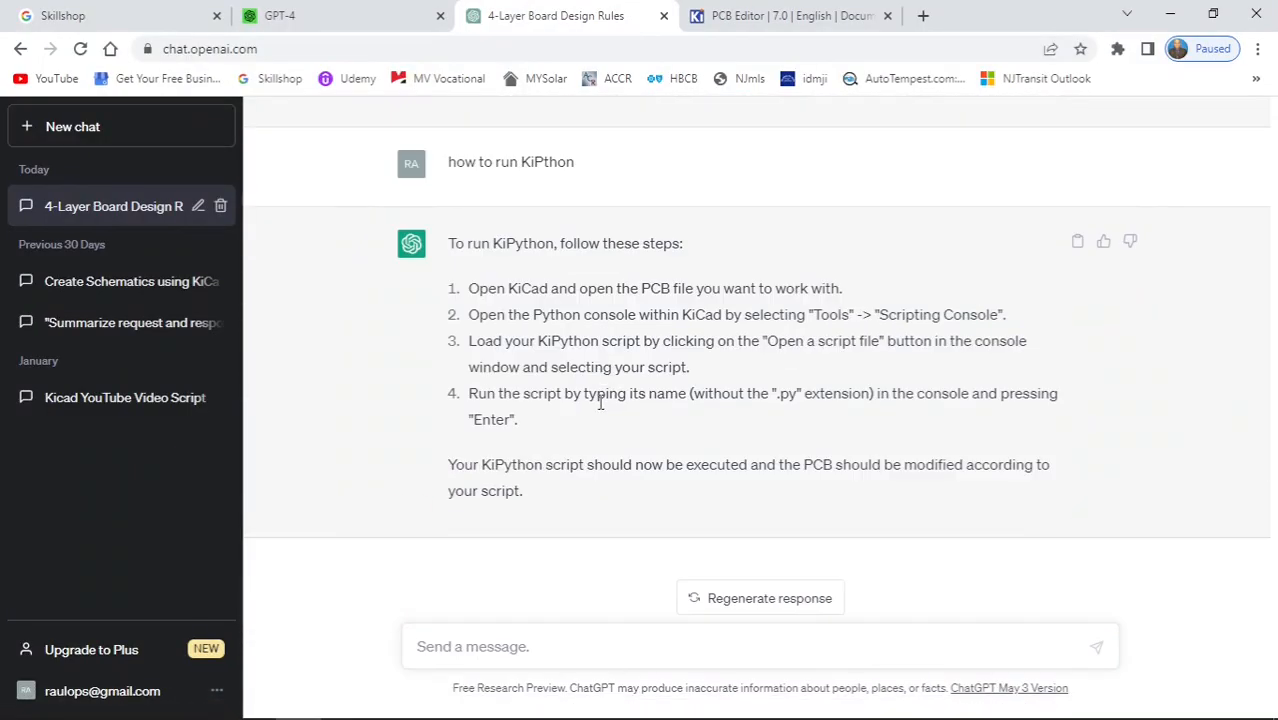